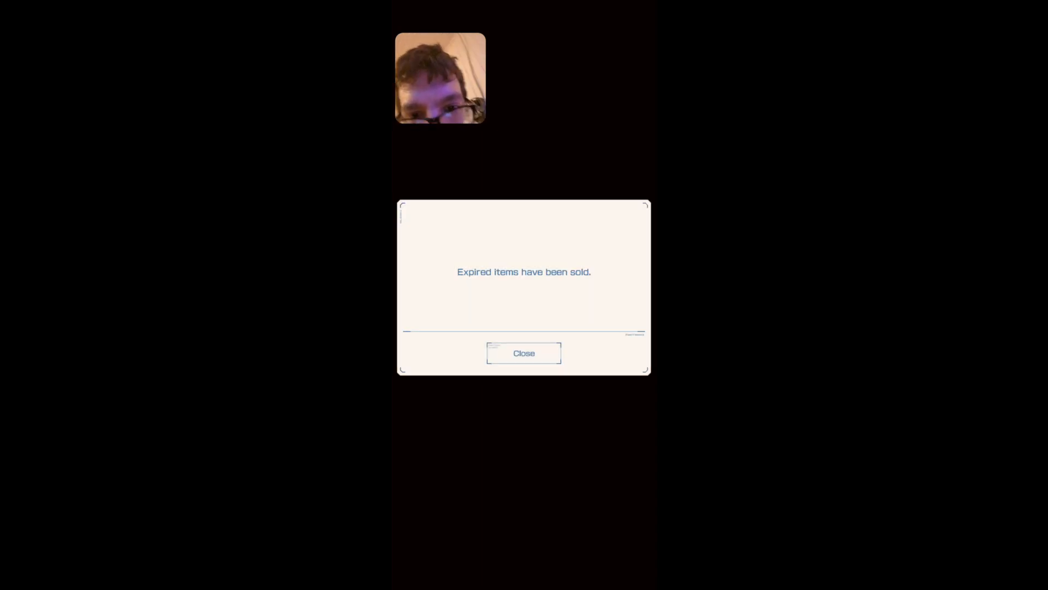
Step: Dismiss the 'Expired Items have been sold' notice
left_click(524, 353)
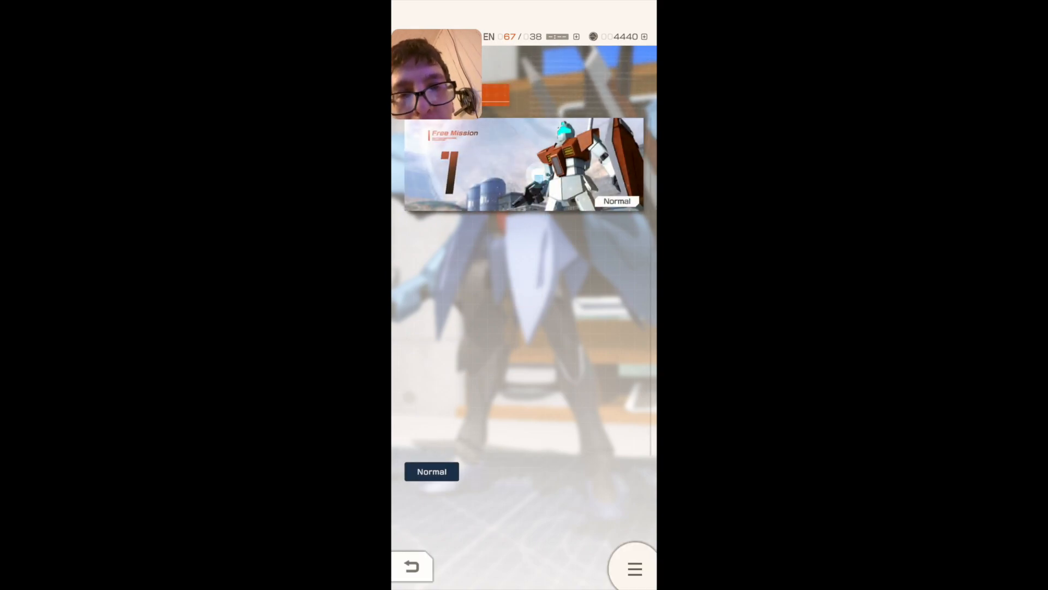
Step: Choose a chapter 1 Normal mission and reach Team_2's 15 EN sortie confirmation
left_click(431, 471)
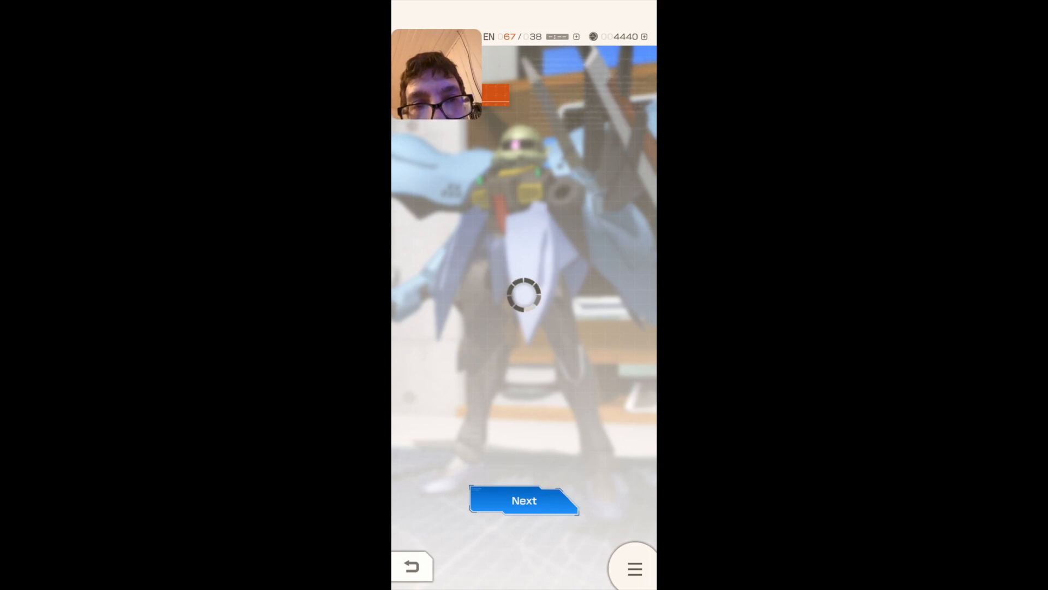
left_click(524, 500)
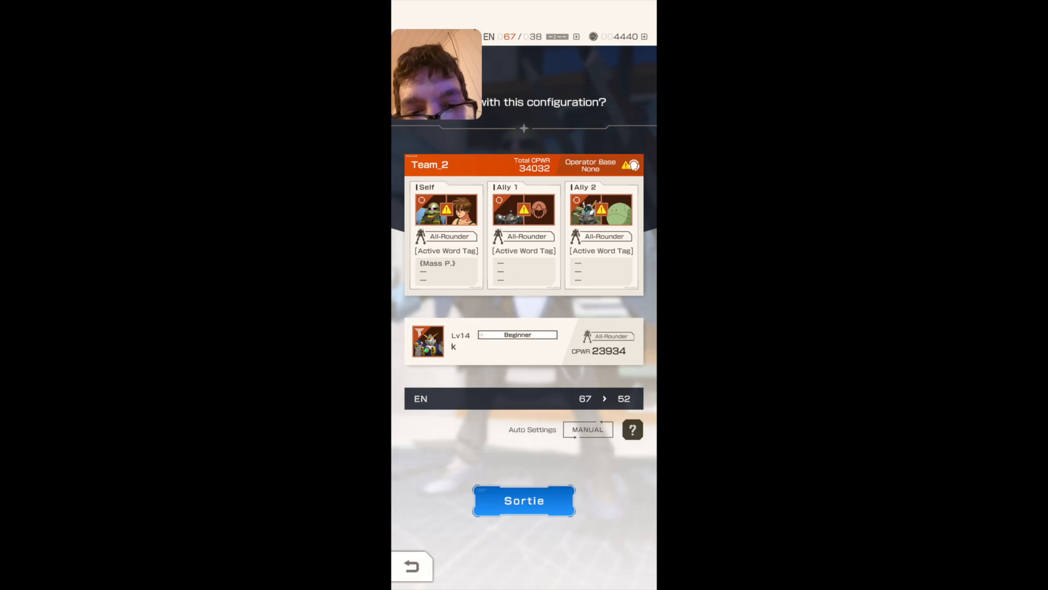
Step: Sortie with Team_2 and clear the mission for 1,500 currency, 20 FP, 150 EXP
left_click(524, 500)
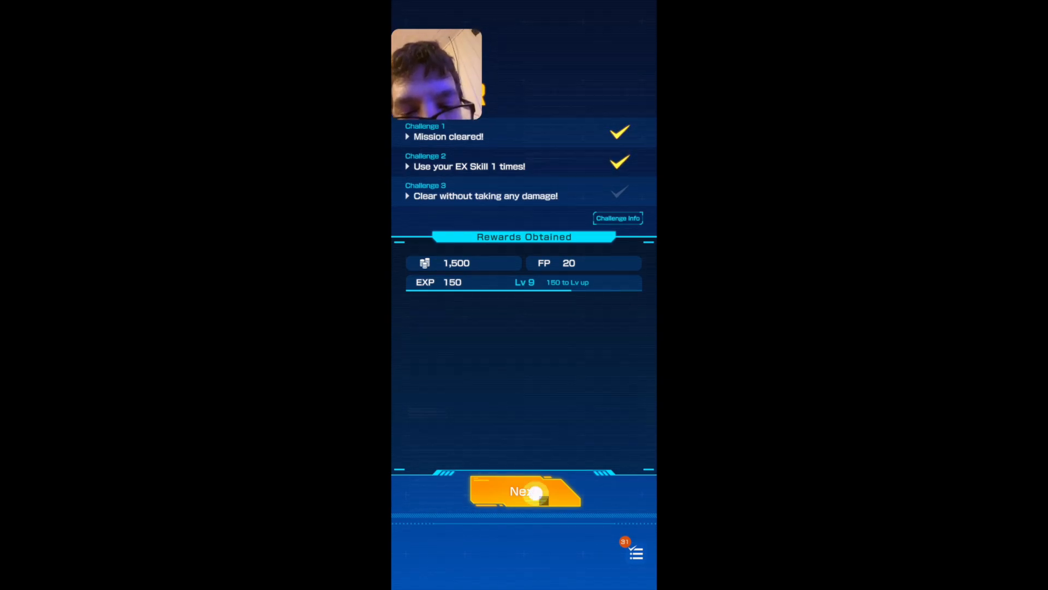
Step: Acknowledge the level 10 notice and results, bringing up mission 1-4 (Urban Area) with Team_2
left_click(524, 491)
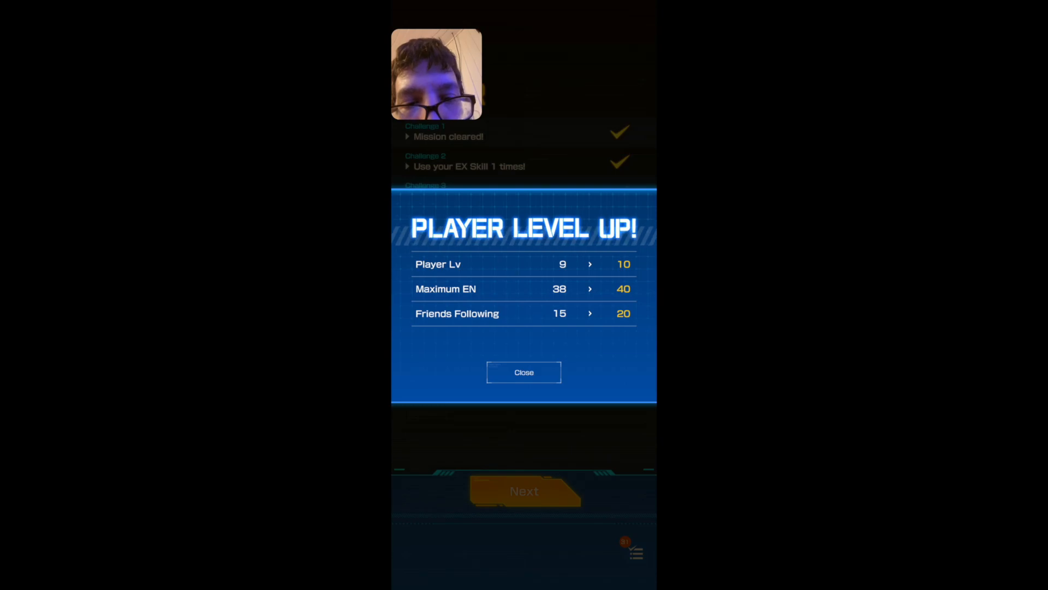
left_click(524, 372)
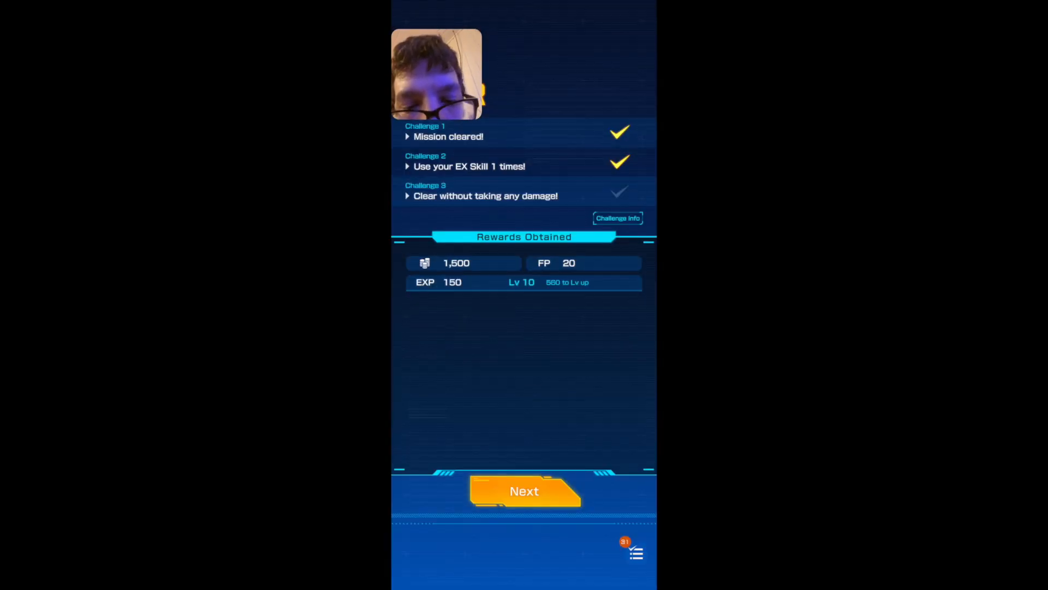
left_click(524, 491)
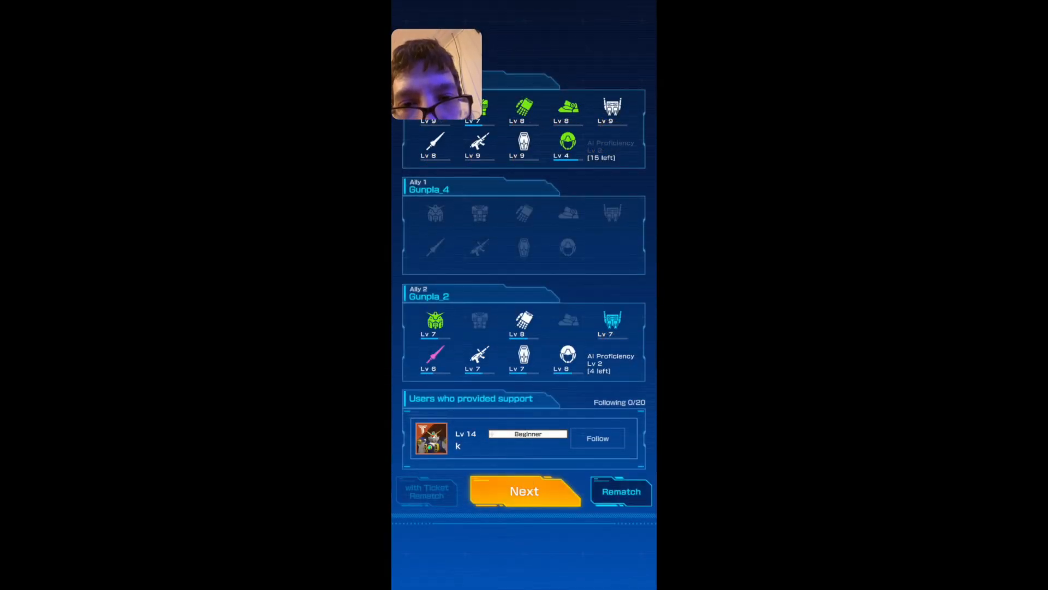
left_click(525, 490)
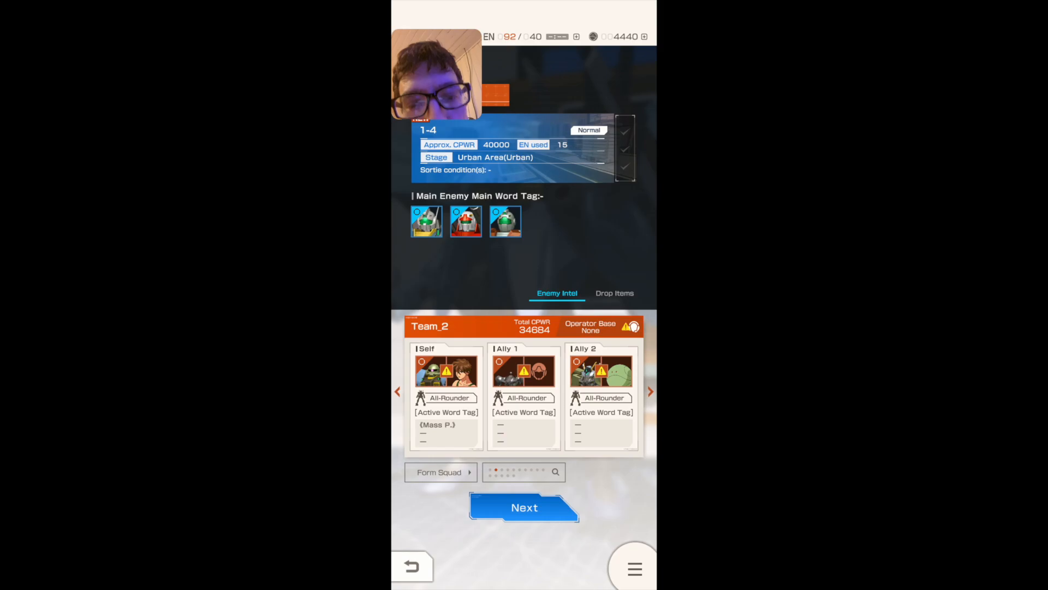
Step: Launch mission 1-4 with Team_2 and a level 57 supporter, spending 15 EN
left_click(523, 507)
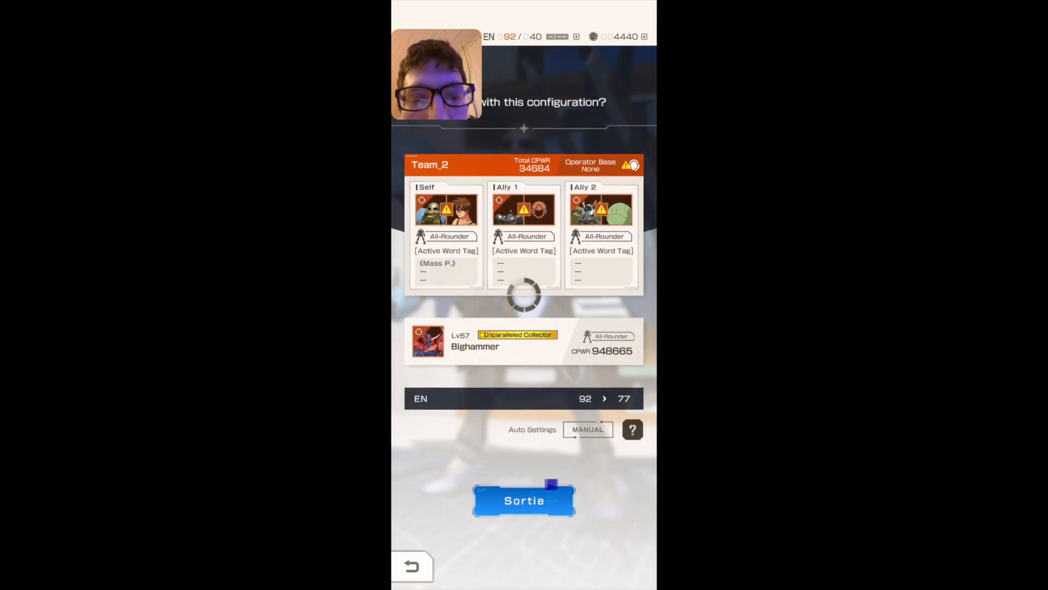
left_click(523, 500)
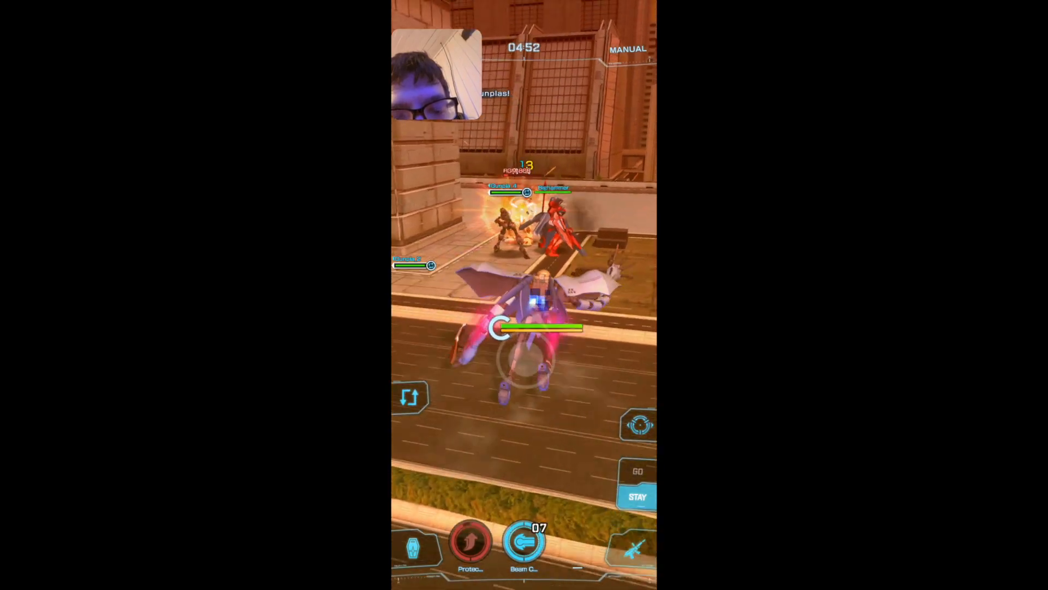
Step: Fight through the Urban Area battle until the mission 1-4 results appear
left_click(524, 542)
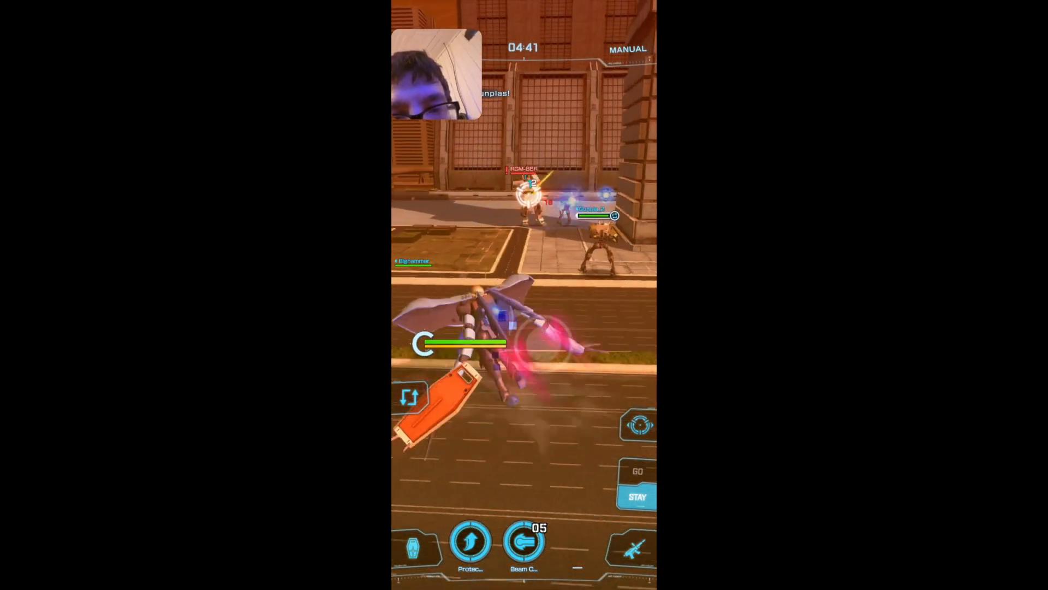
left_click(525, 541)
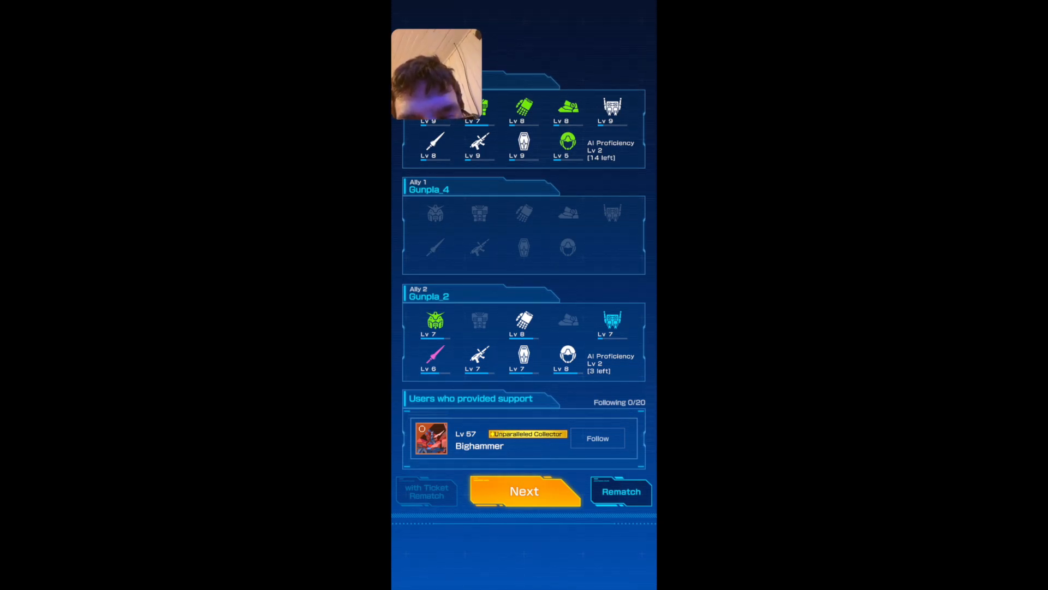
Step: Leave the mission 1-4 results and return to the home workshop
left_click(524, 491)
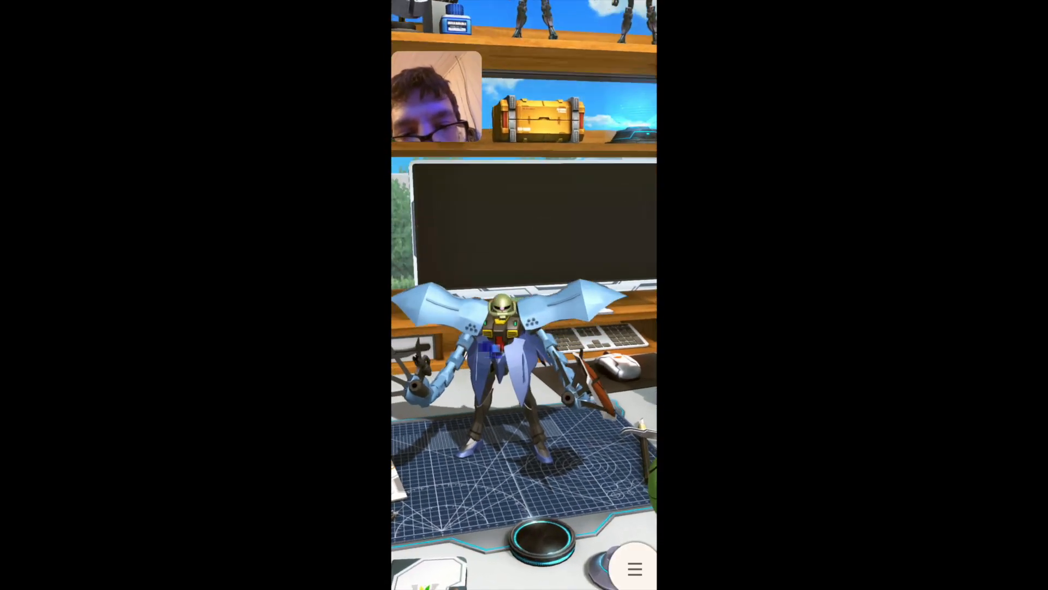
Step: Compare the GM and Gundam Mk-II parts, then equip Amuro Ray as pilot
left_click(633, 569)
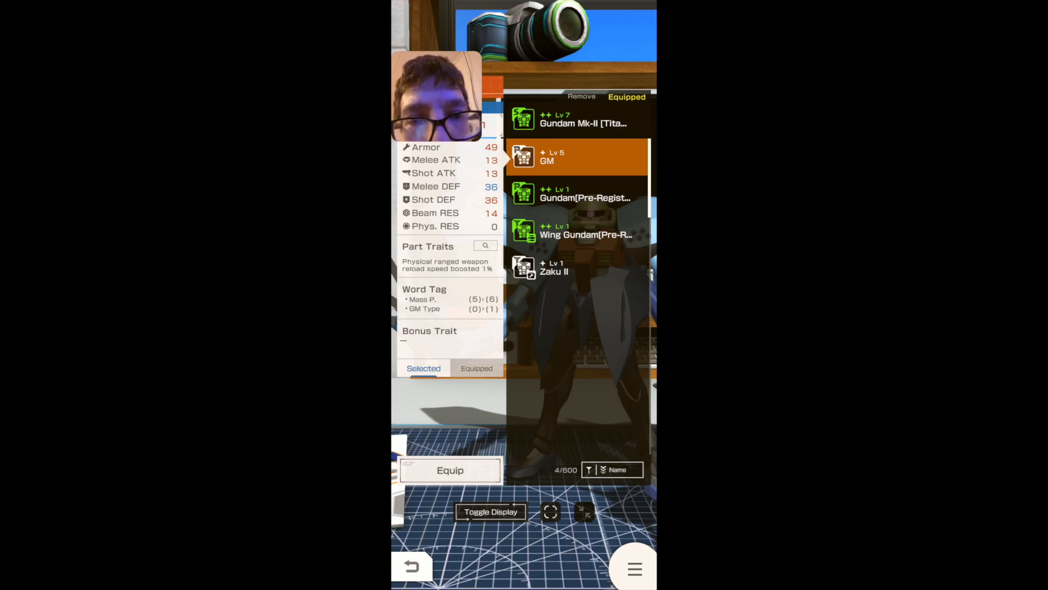
left_click(476, 368)
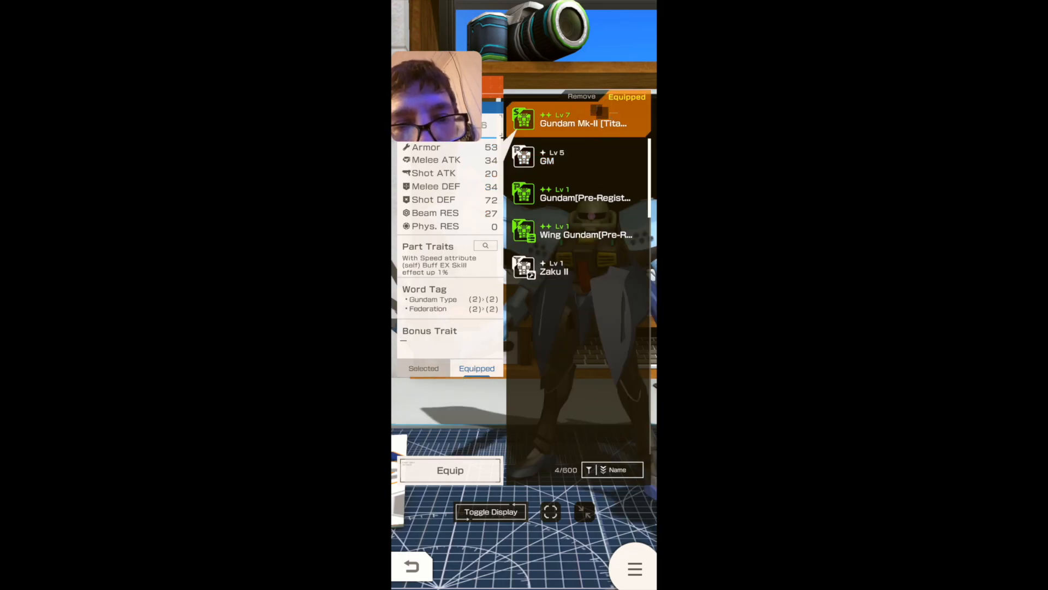
left_click(577, 157)
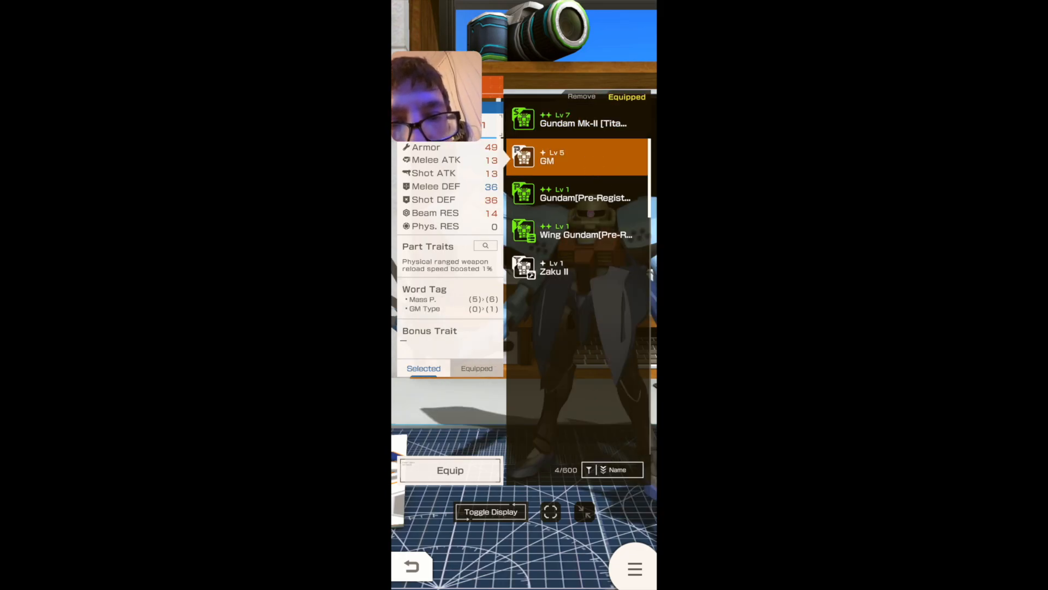
left_click(476, 367)
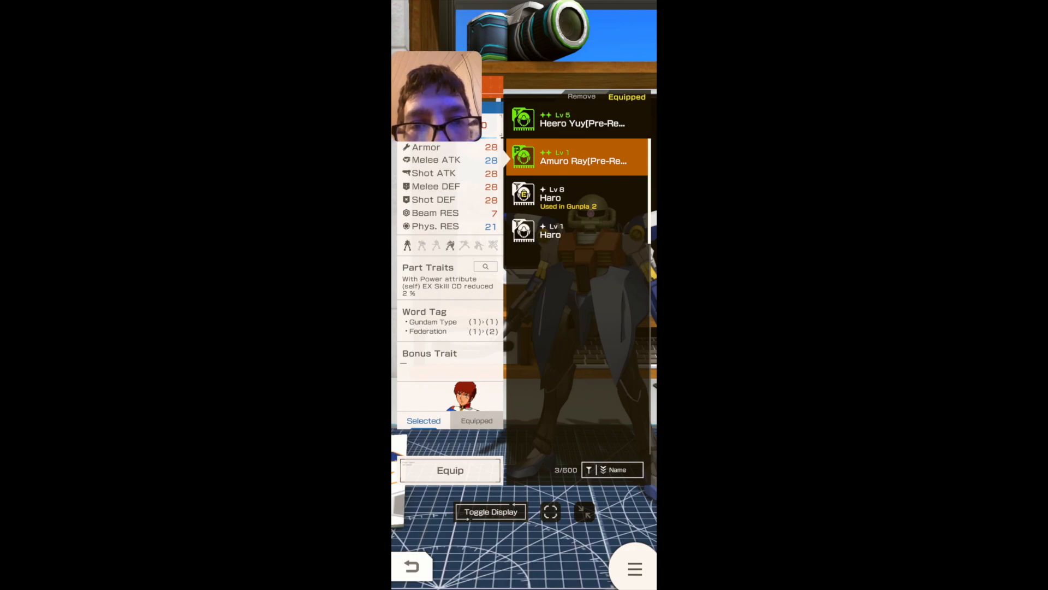
left_click(578, 119)
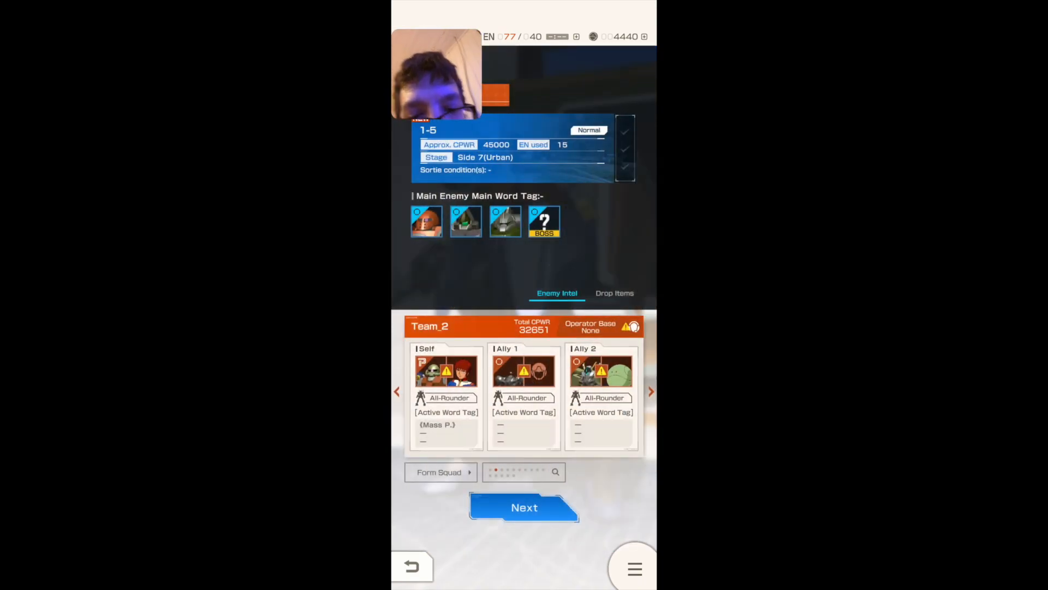
Step: Sortie on mission 1-5 with Team_2 and clear it to the part proficiency results
left_click(524, 506)
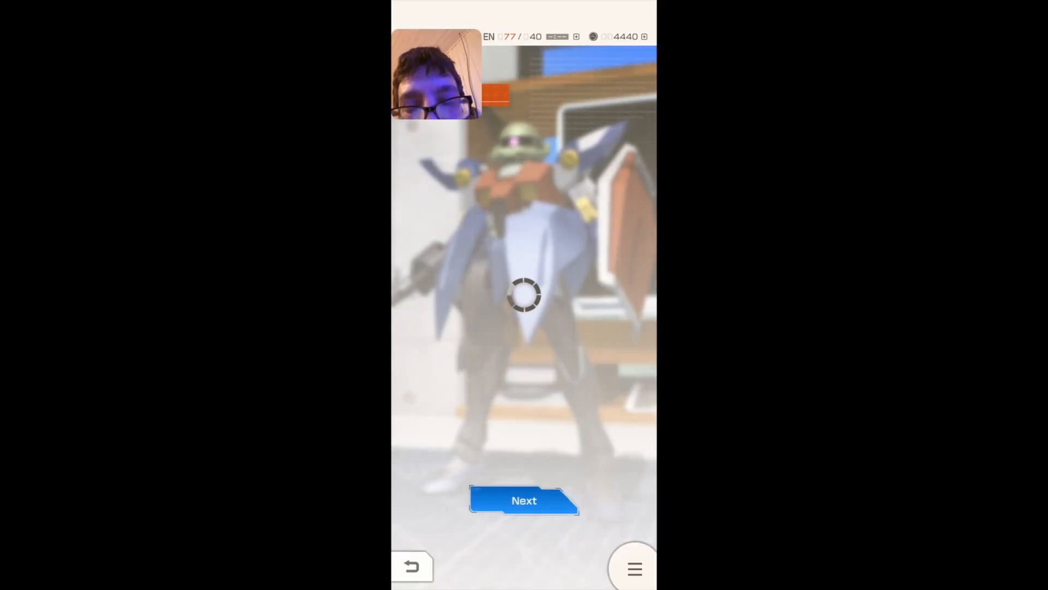
left_click(524, 500)
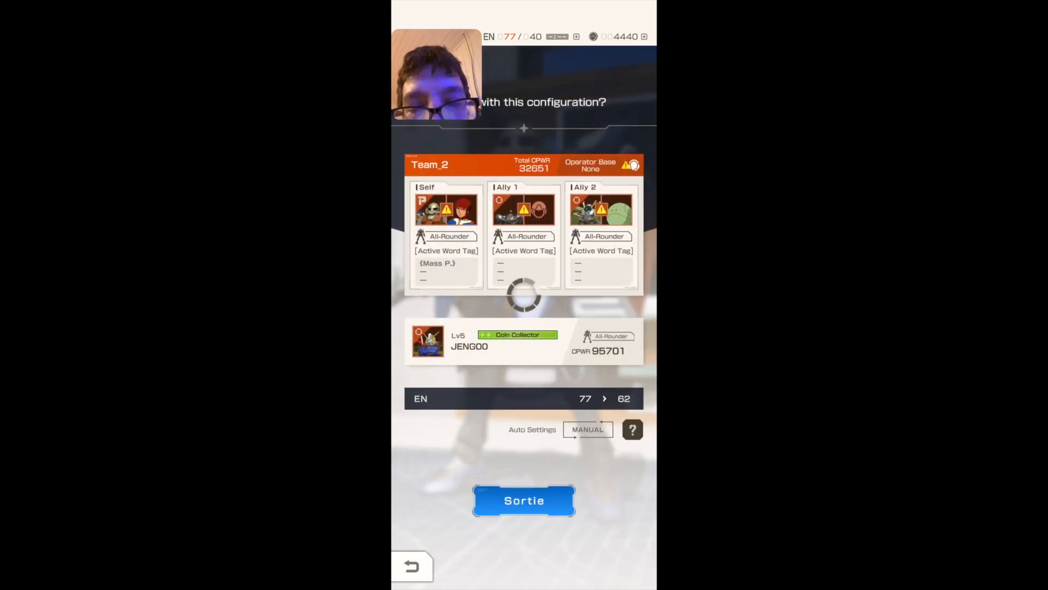
left_click(523, 500)
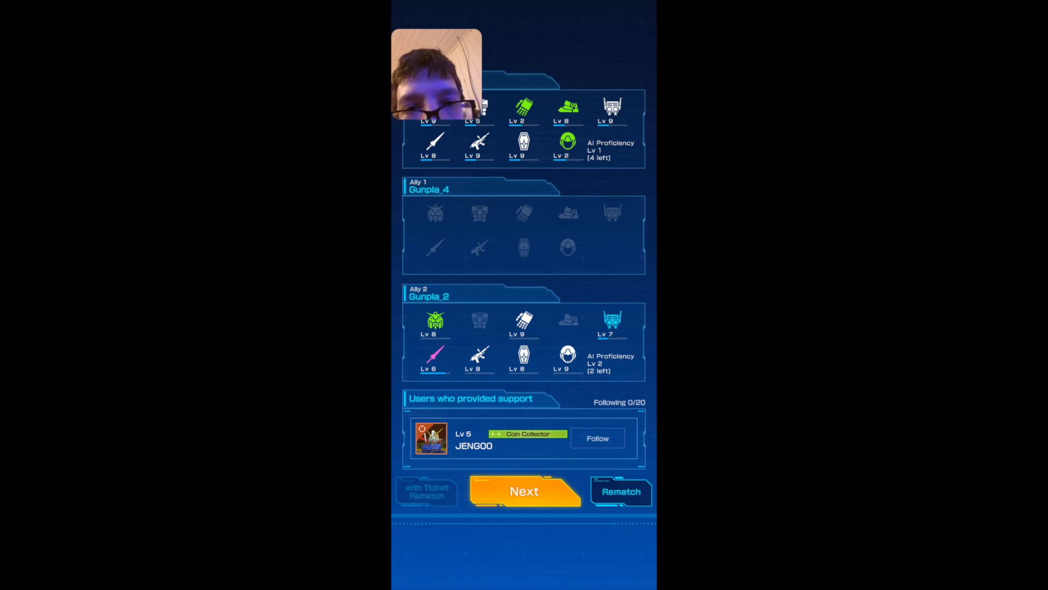
Step: Set up mission 1-6 with Team_2 and a support player for 15 EN
left_click(524, 491)
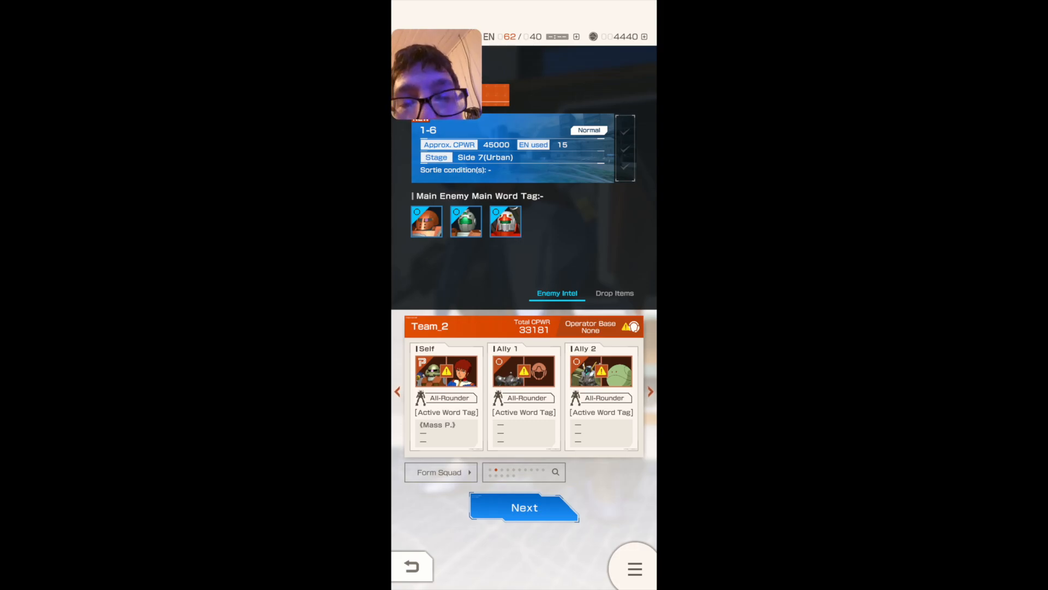
left_click(524, 507)
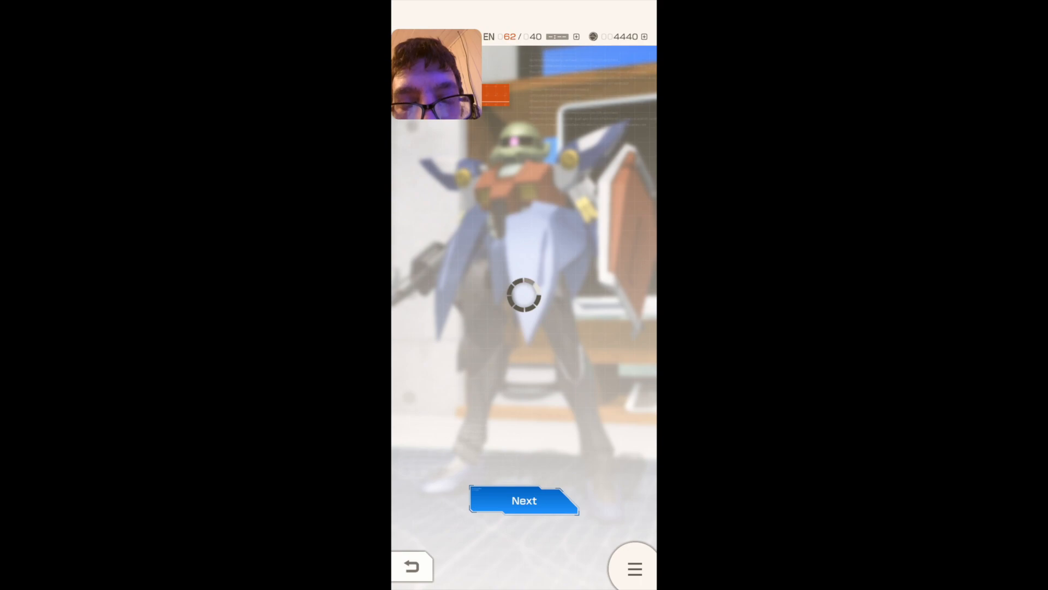
left_click(524, 500)
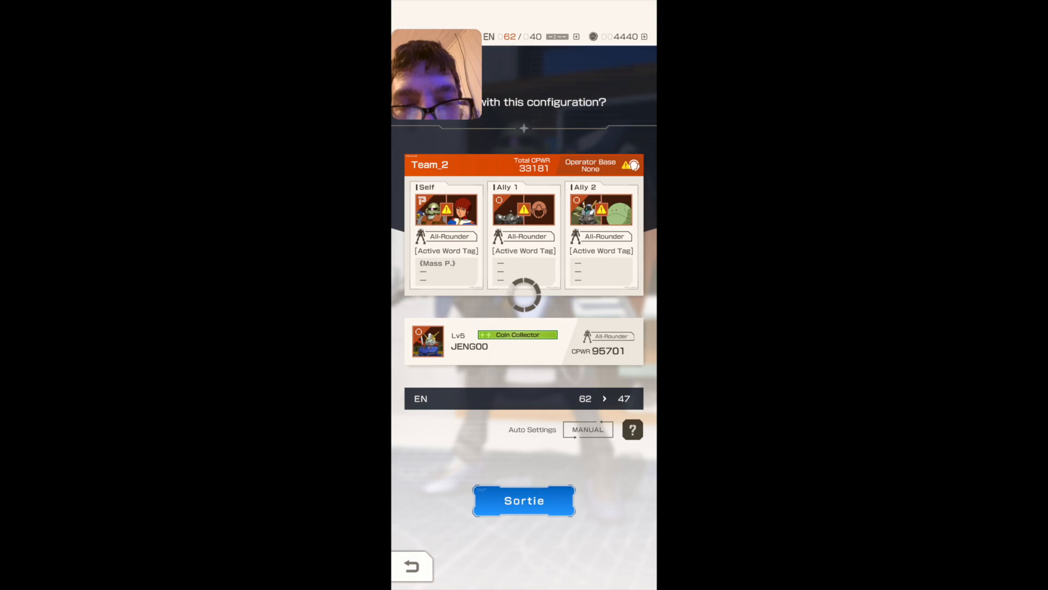
Step: Clear mission 1-6, then advance to mission 1-7 at River Forest (15 EN)
left_click(524, 500)
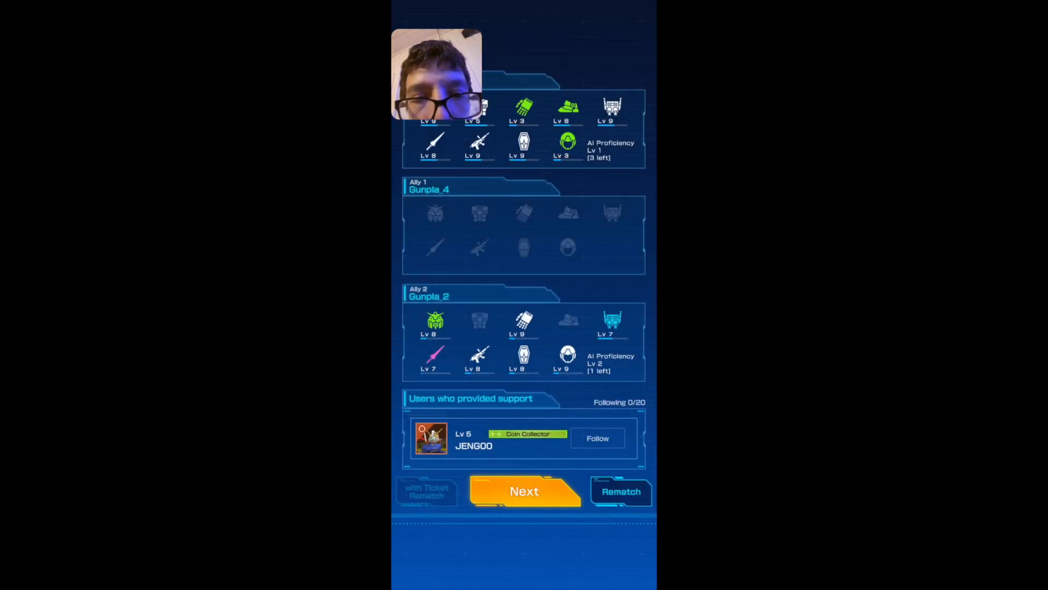
left_click(524, 491)
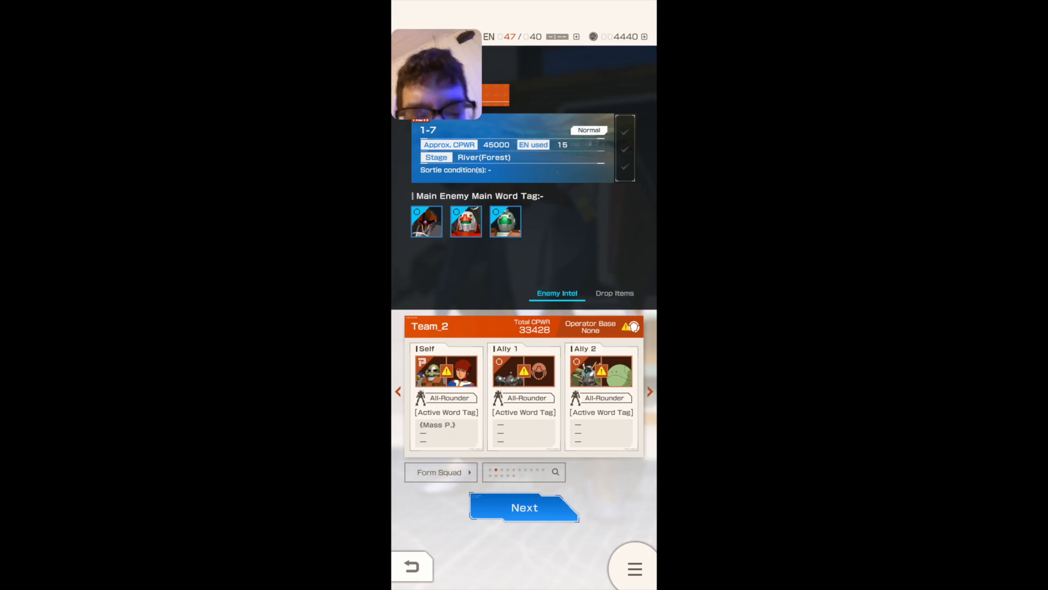
Step: Accept Team_2 for mission 1-7 and pick the level 31 supporter
left_click(524, 507)
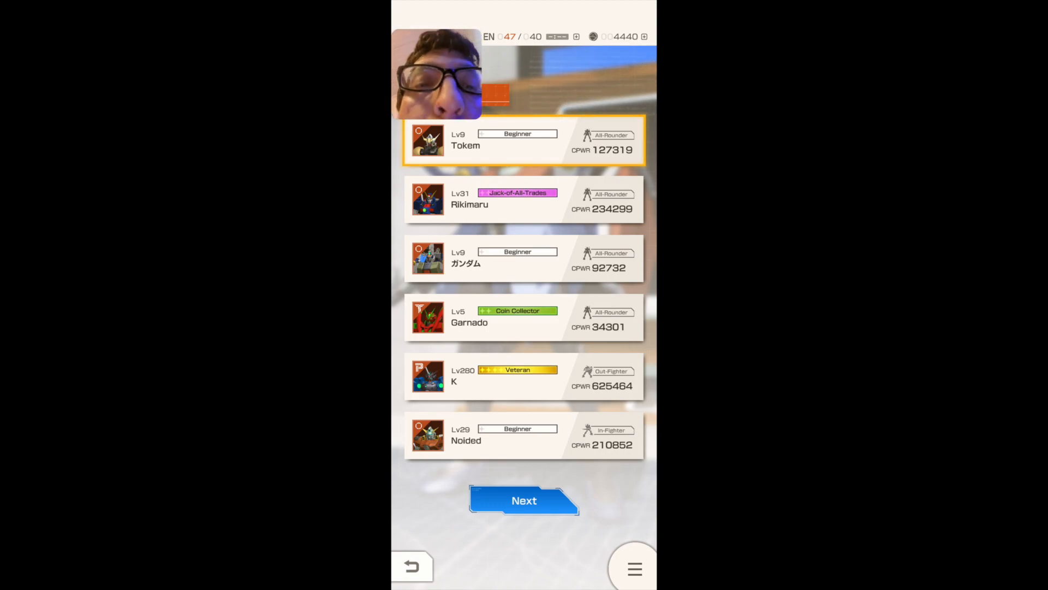
left_click(523, 500)
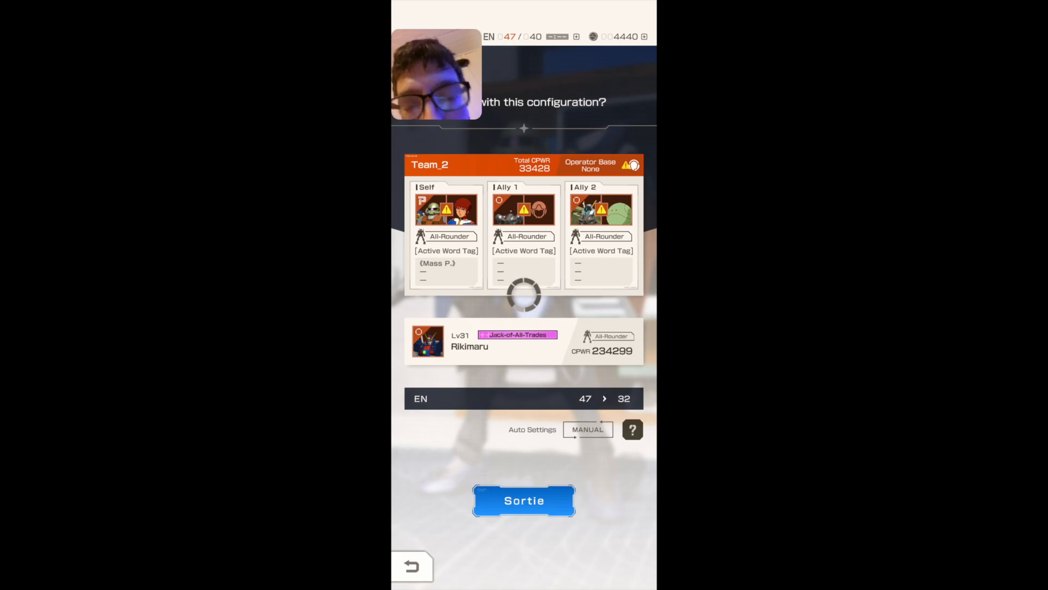
Step: Clear mission 1-7, dismiss the level 11 popup, and advance to mission 1-8
left_click(524, 500)
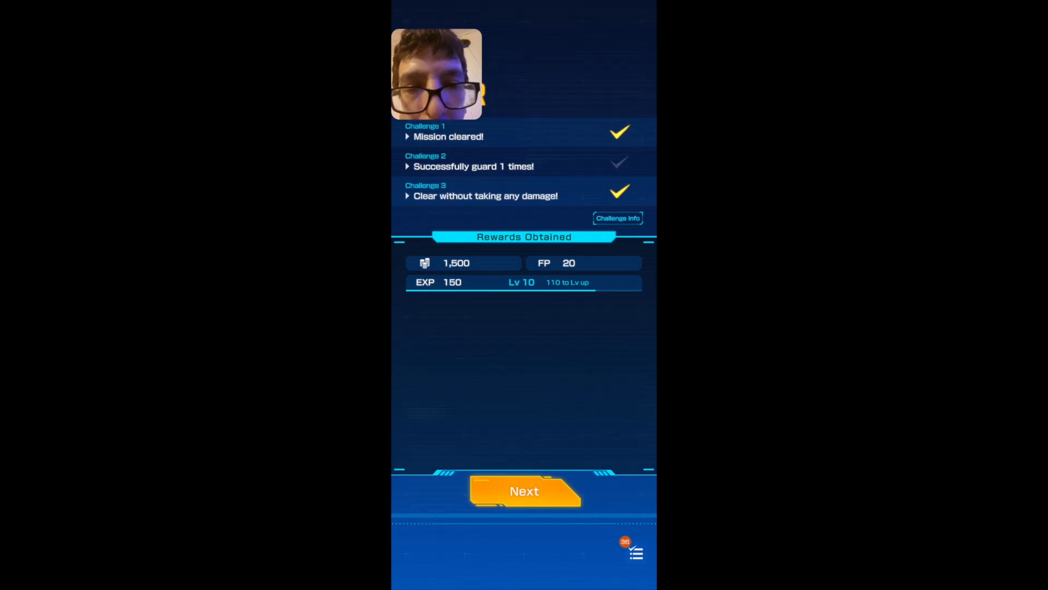
left_click(524, 491)
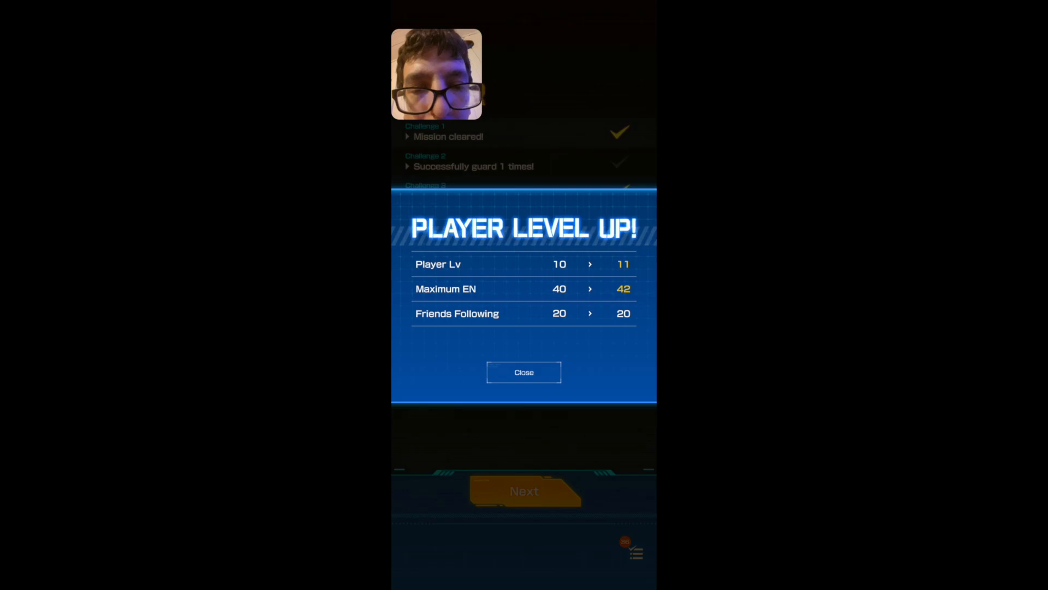
left_click(523, 372)
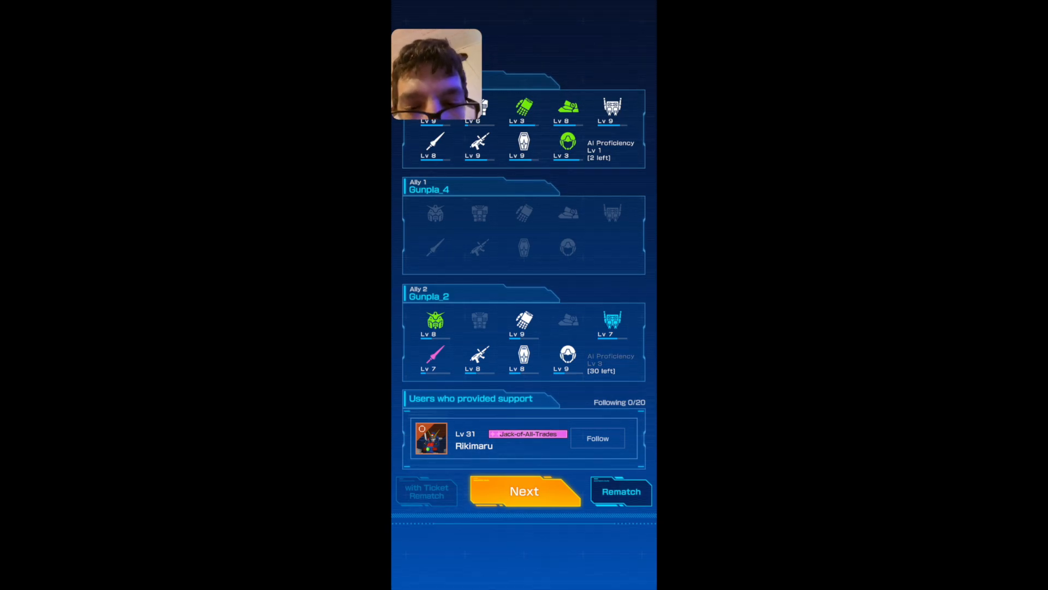
left_click(524, 491)
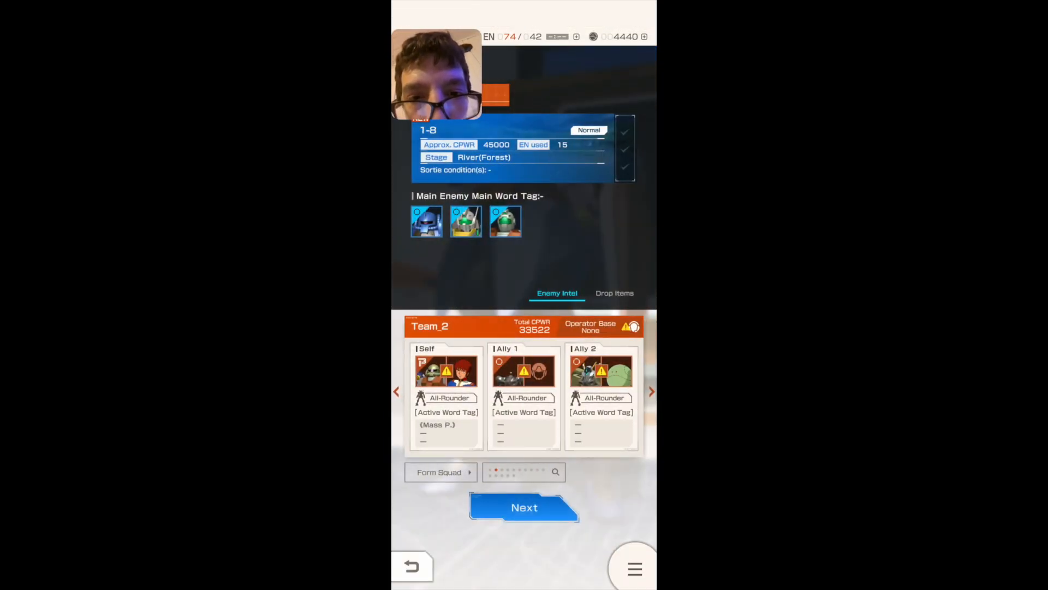
Step: Accept Team_2, choose a level 5 supporter, and launch mission 1-8
left_click(524, 506)
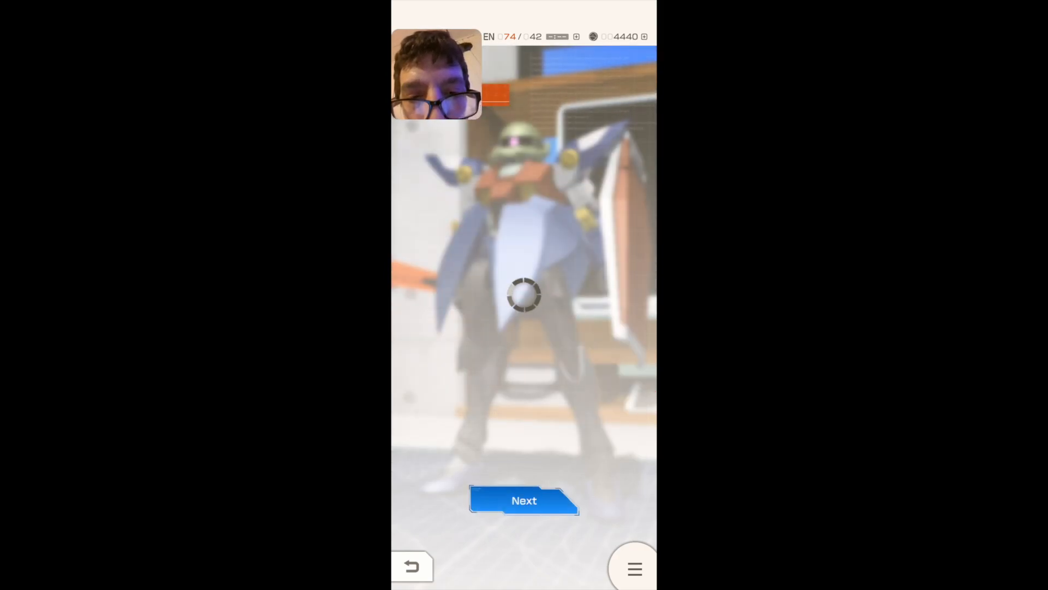
left_click(524, 500)
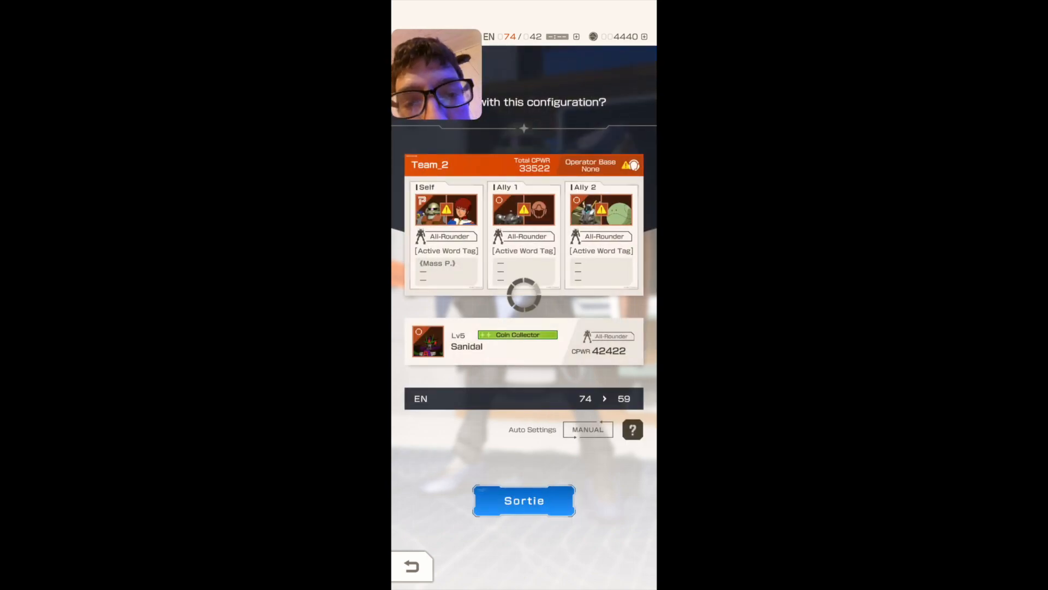
left_click(524, 500)
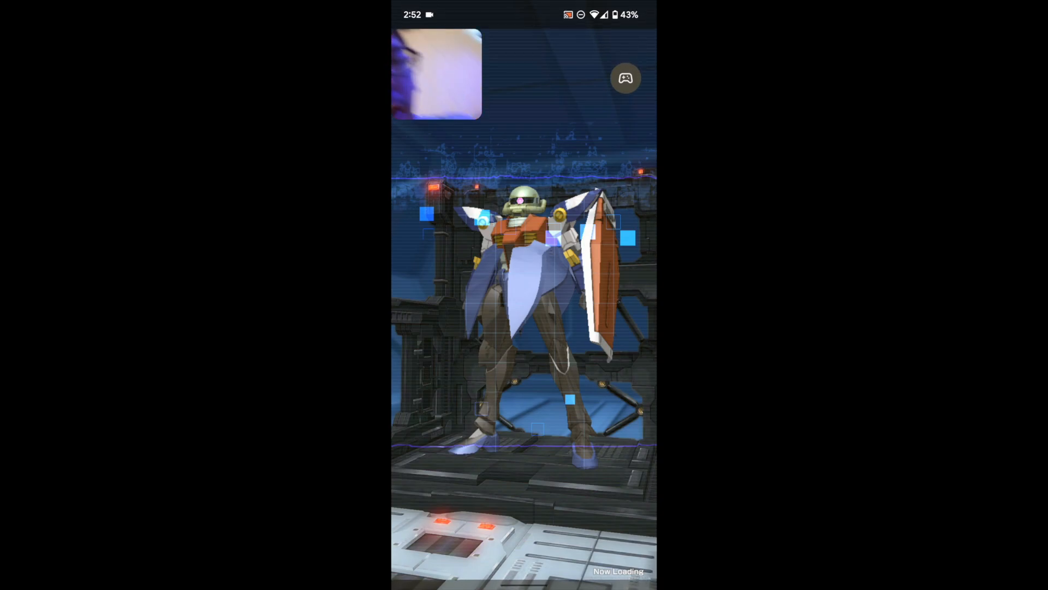
Step: Play mission 1-8 to the end and advance to mission 1-9 at Colony Arena Base
scroll("down", 3)
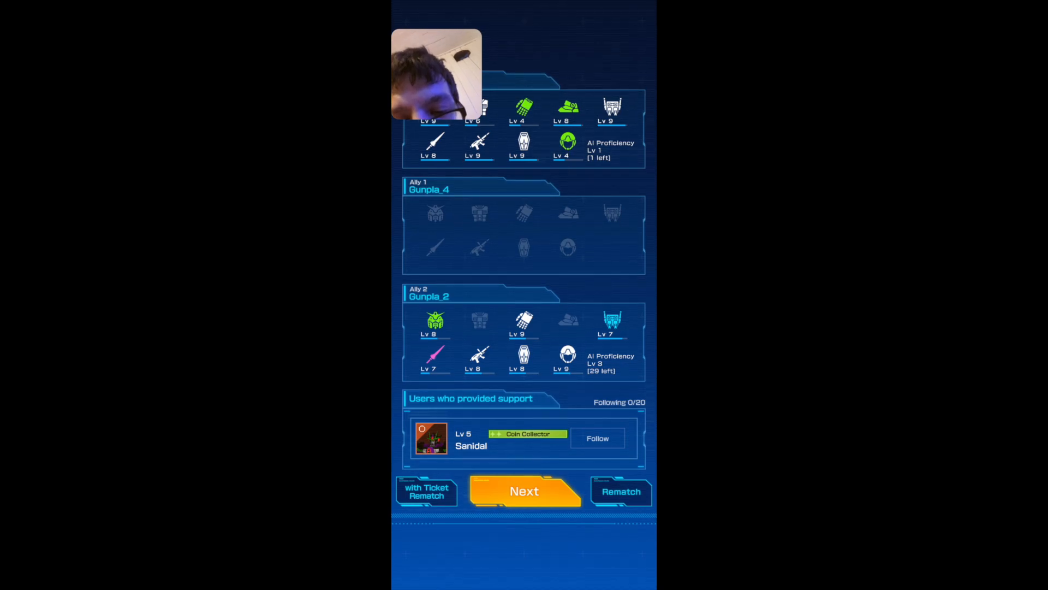
left_click(524, 490)
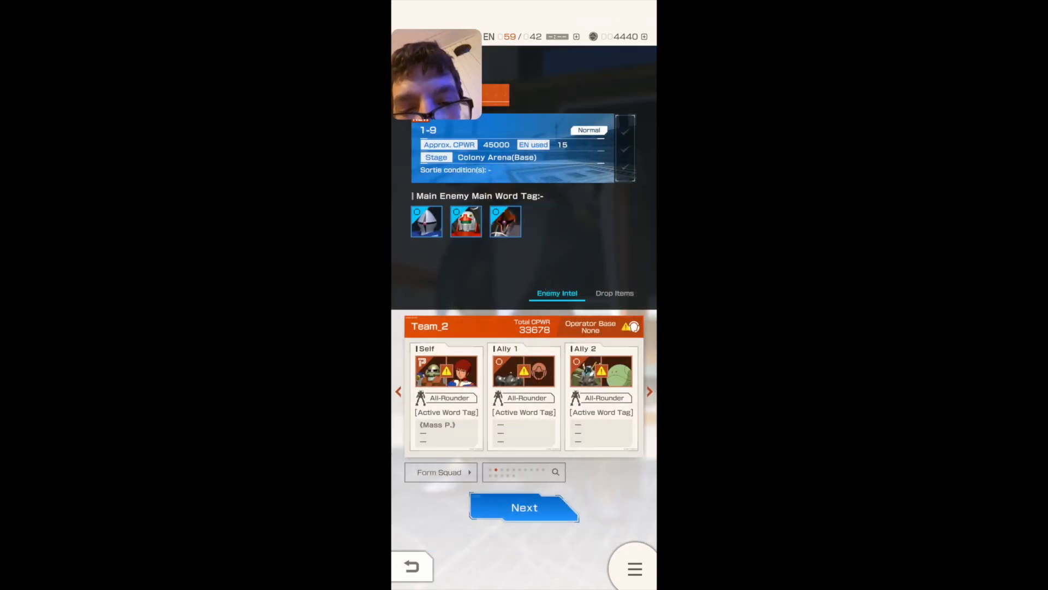
Step: Accept Team_2 for mission 1-9 and choose the level 37 supporter (EN 59 to 44)
left_click(524, 507)
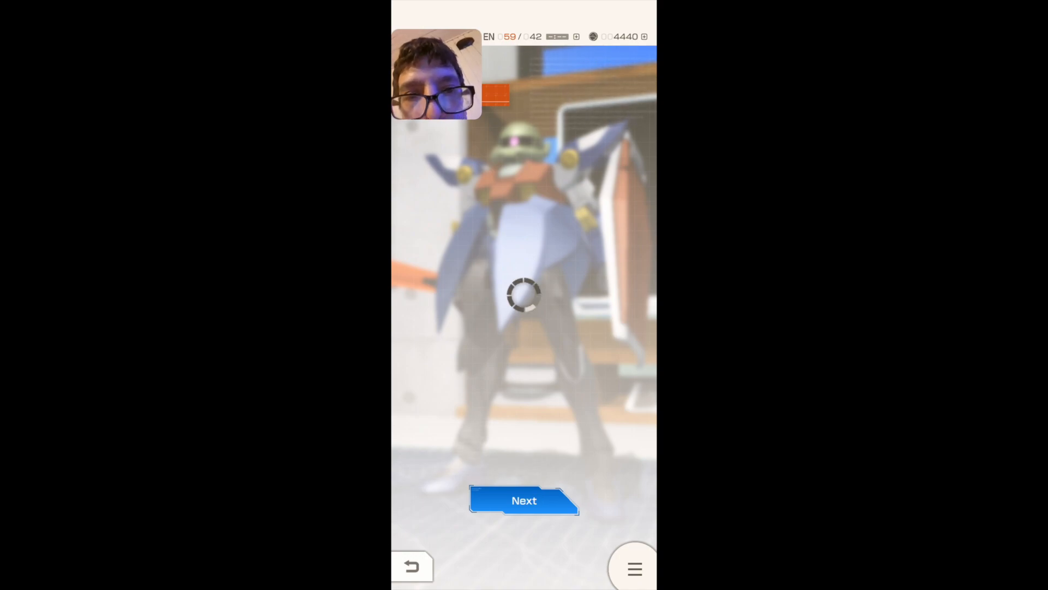
left_click(523, 500)
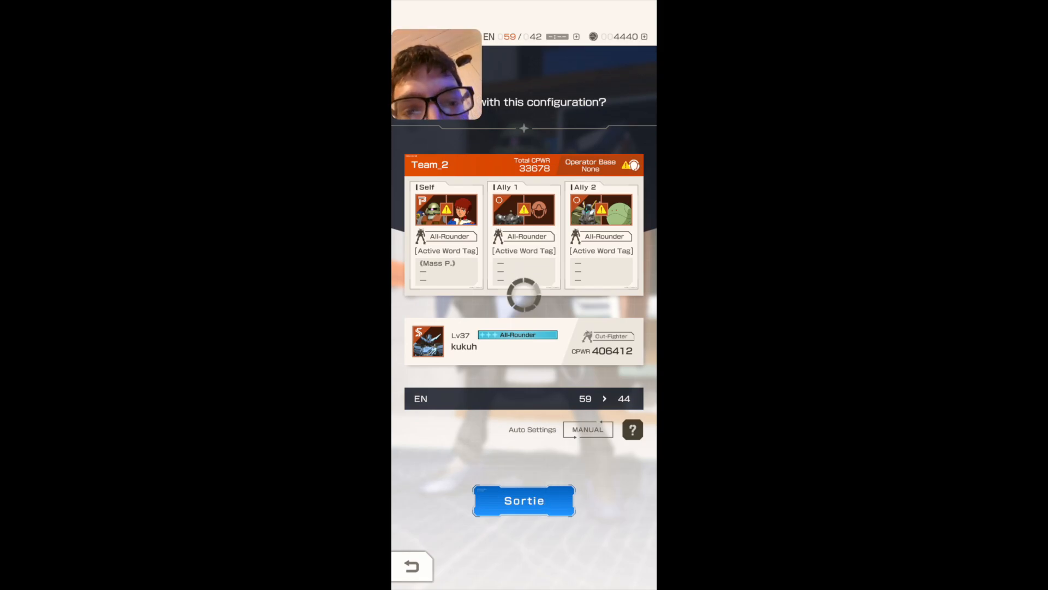
Step: Page through mission 1-9's rewards and team results back to Select Mission
left_click(524, 500)
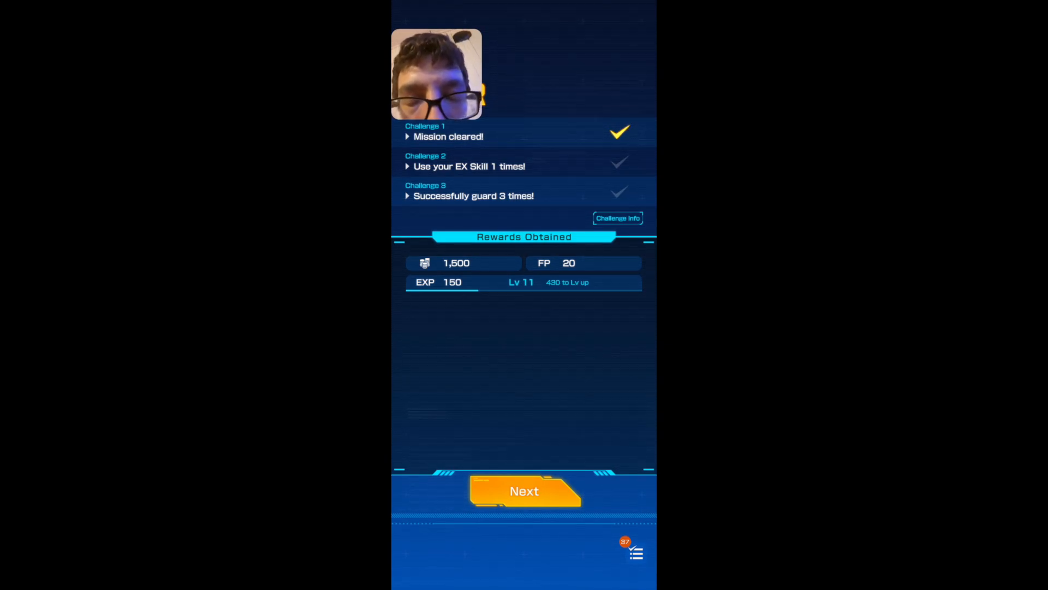
left_click(524, 490)
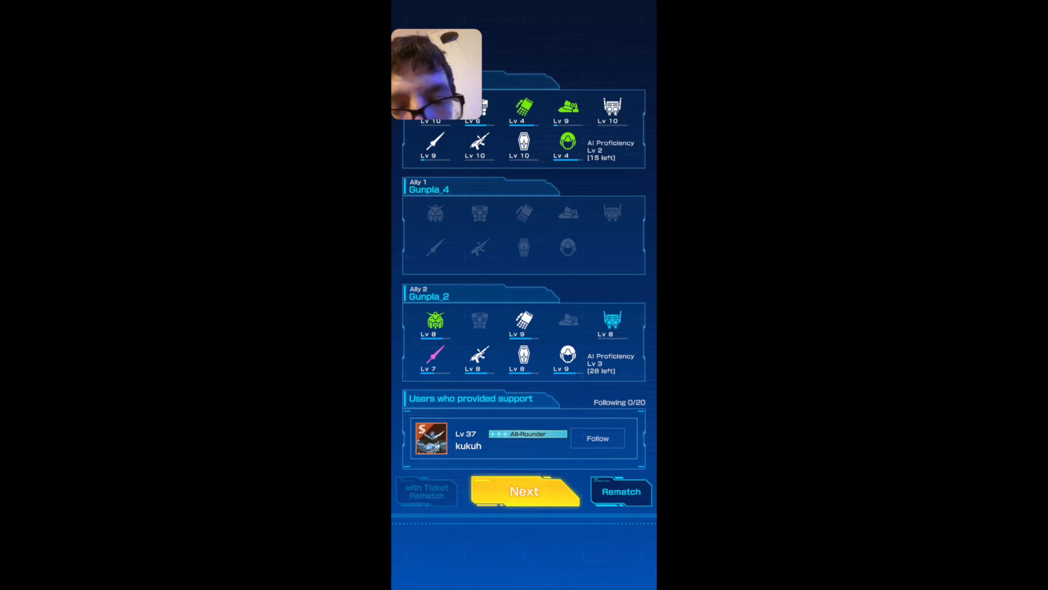
left_click(524, 491)
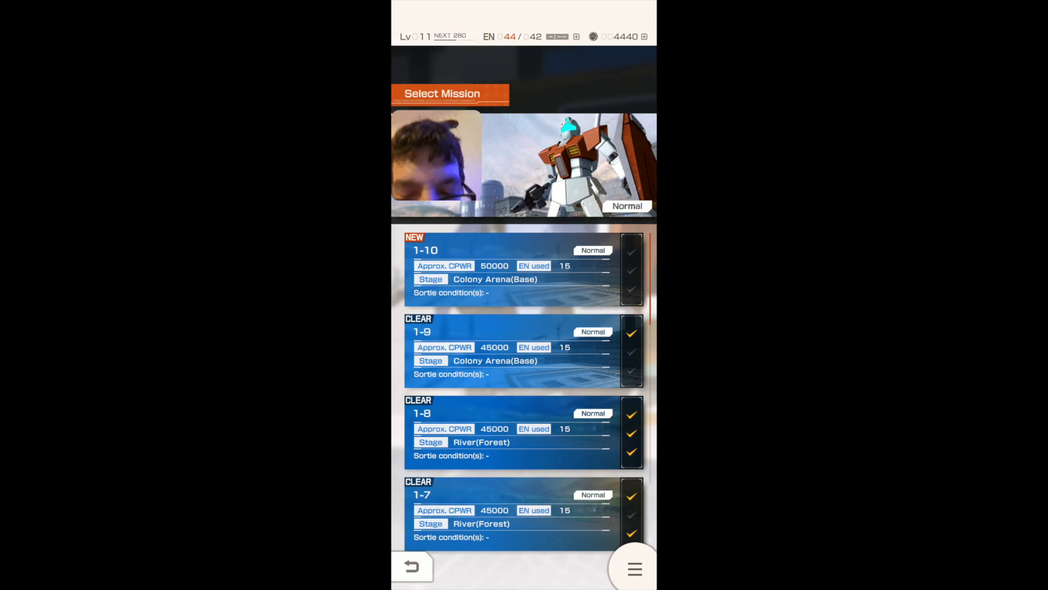
Step: Claim the daily Capital reward for clearing five missions in Achievements
left_click(523, 267)
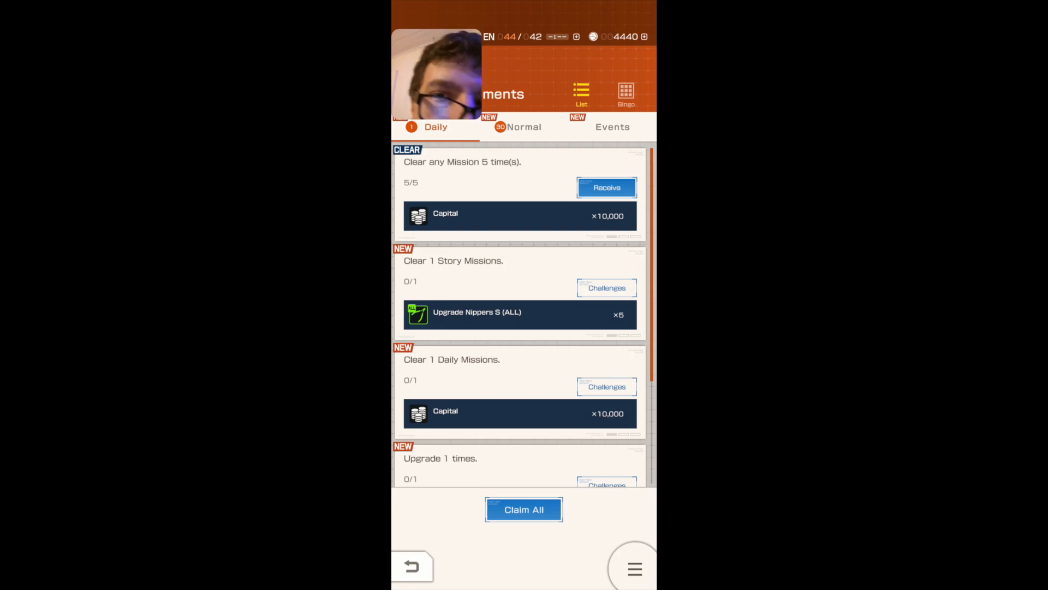
left_click(606, 187)
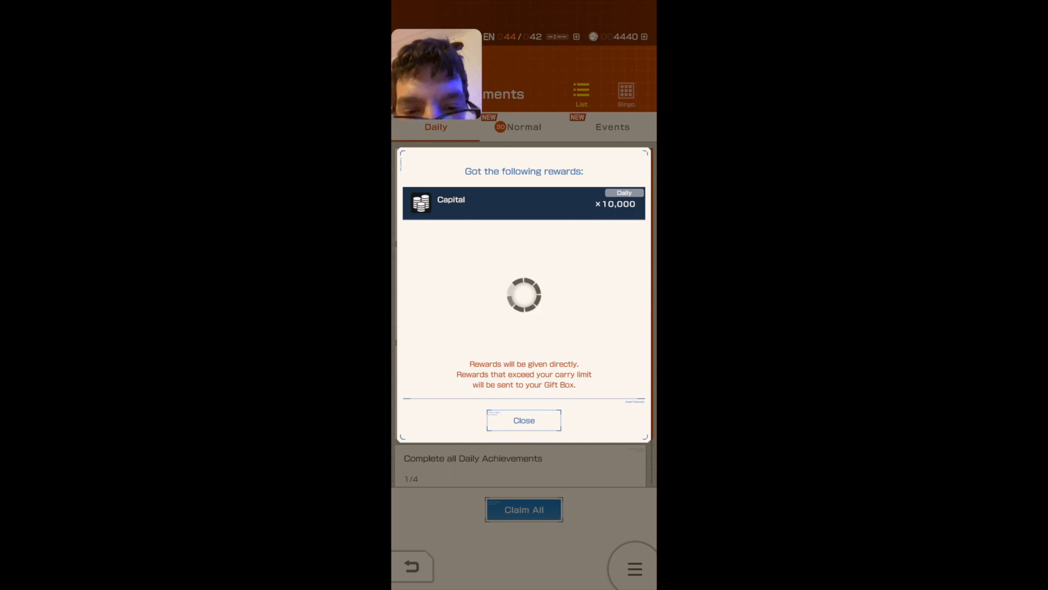
left_click(523, 420)
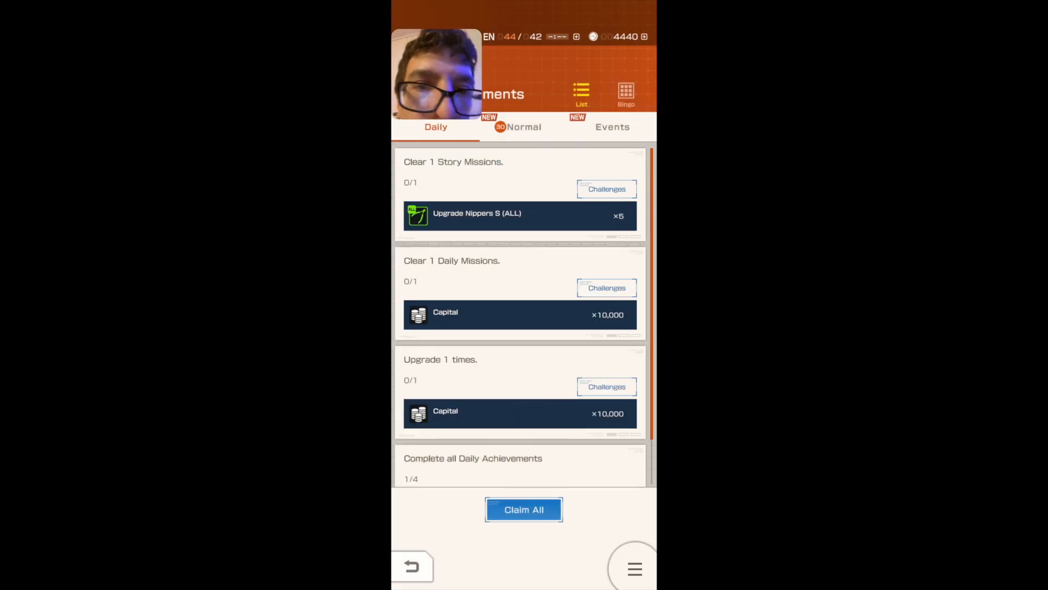
Step: Claim the Normal achievement Haro Chips for reaching player levels 6 and 7
left_click(524, 128)
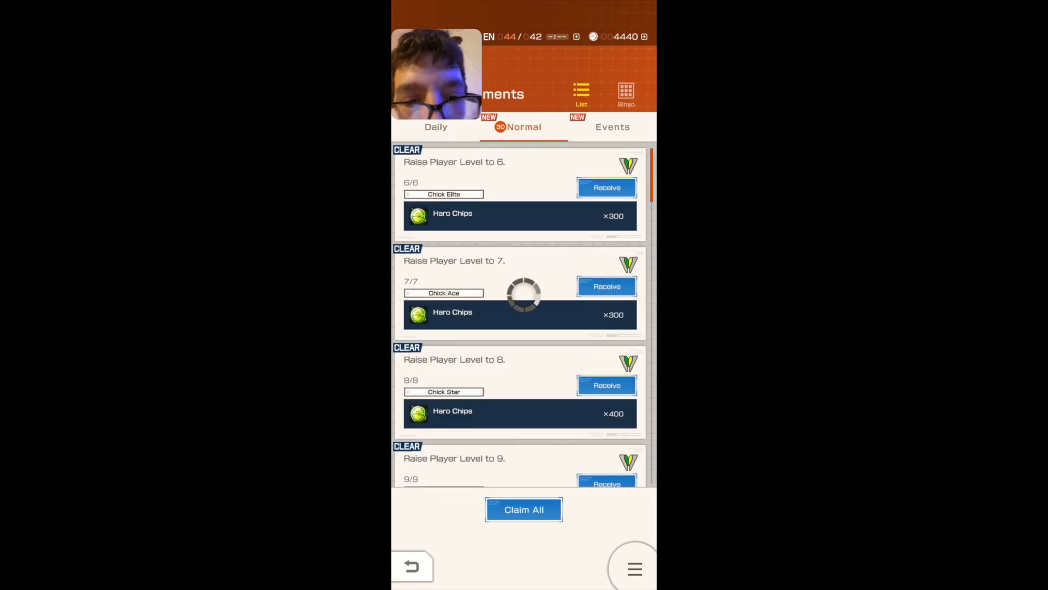
left_click(606, 187)
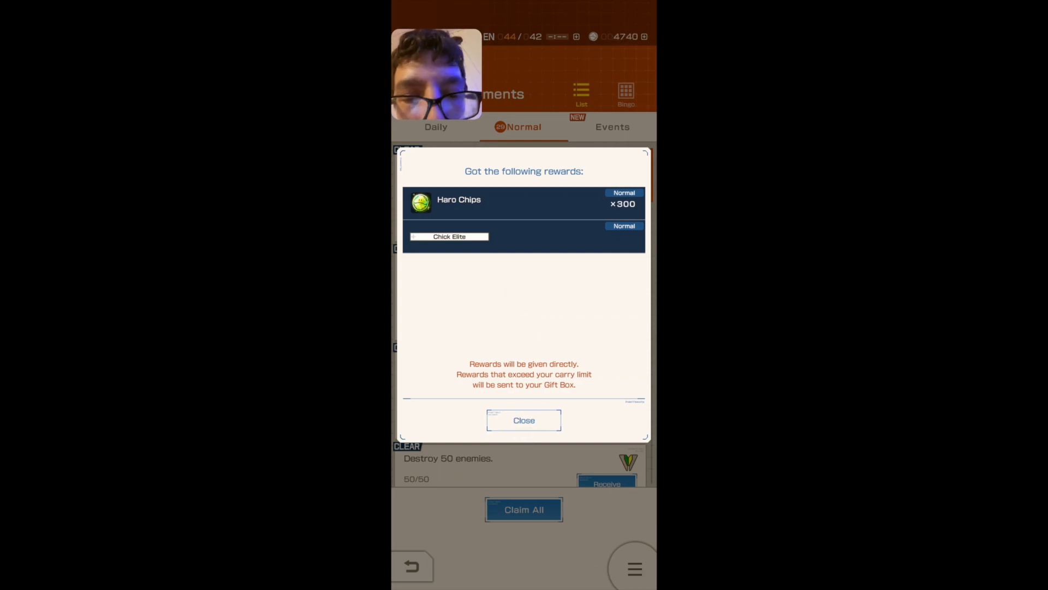
left_click(523, 420)
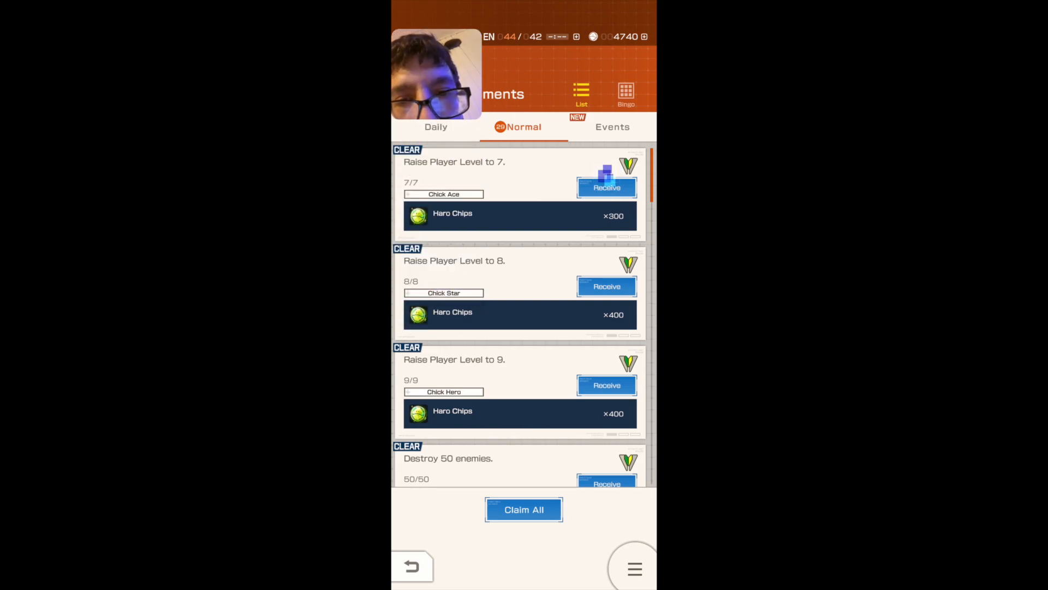
left_click(606, 286)
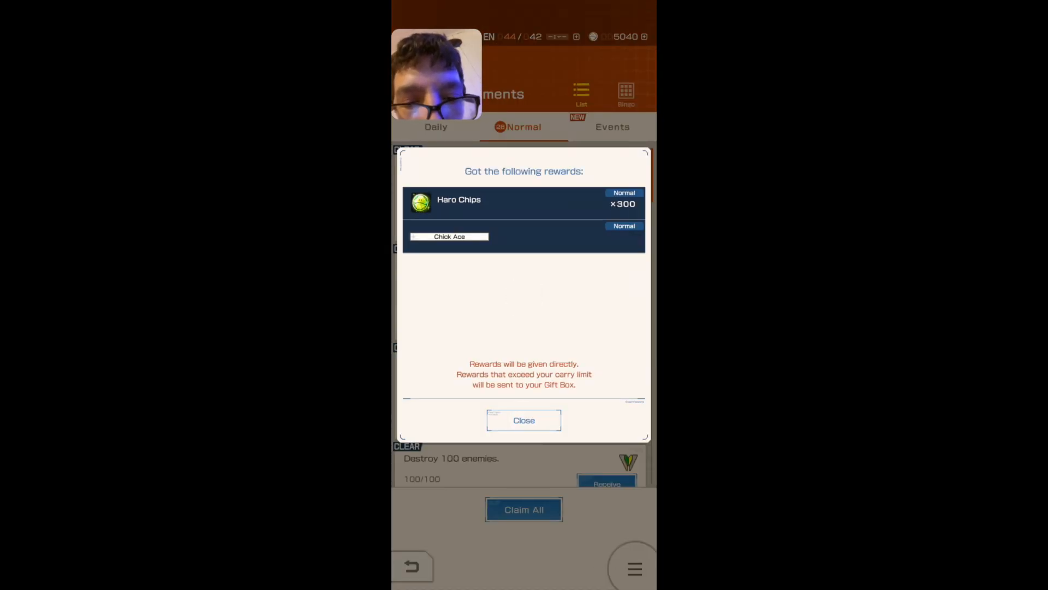
left_click(523, 419)
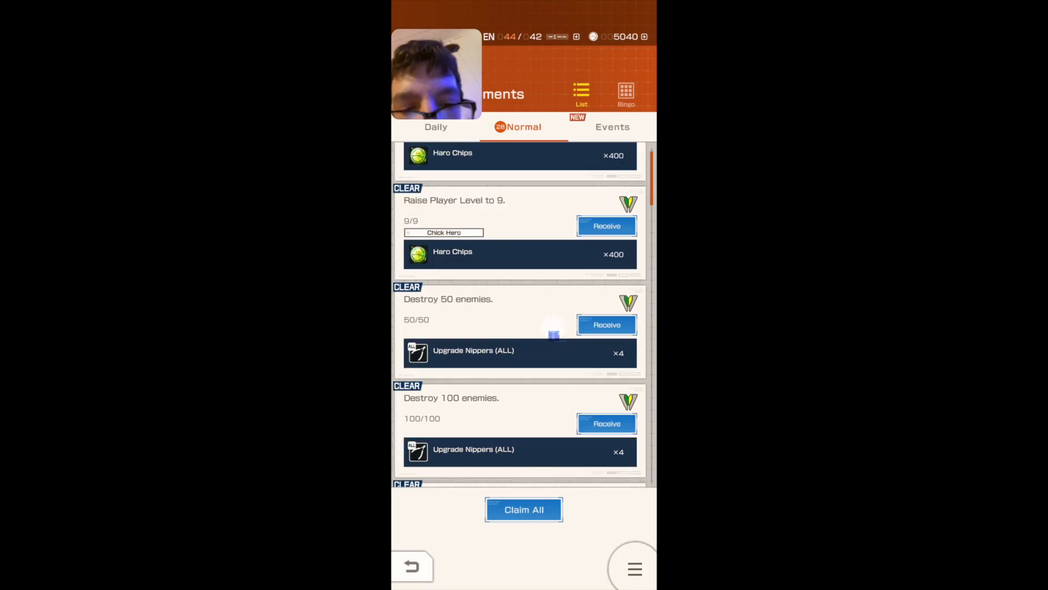
scroll("down", 3)
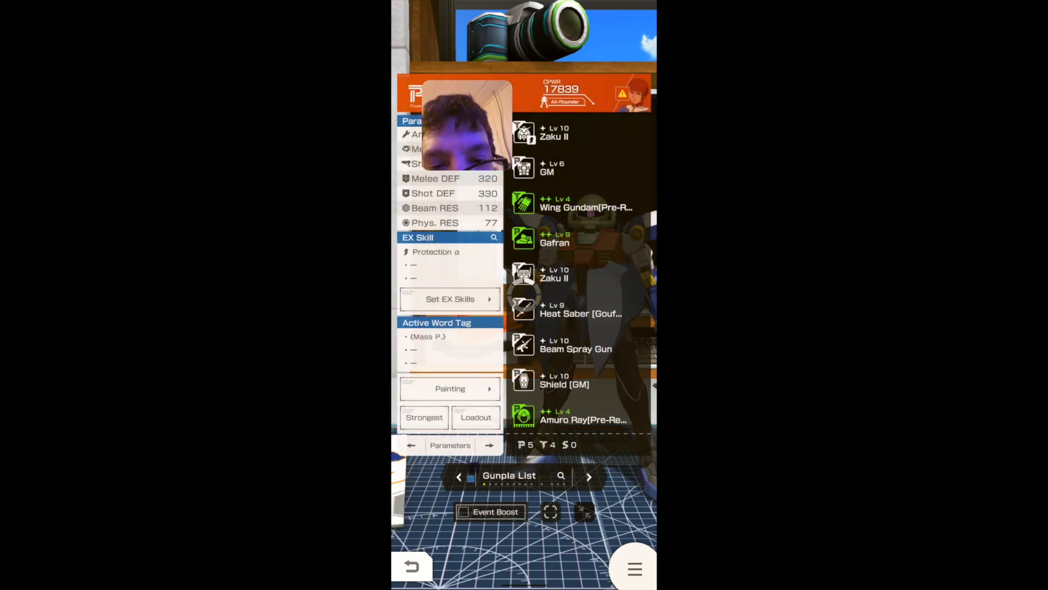
Step: Close the Gunpla parameters and parts panel to show the Gunpla in the workshop
left_click(554, 311)
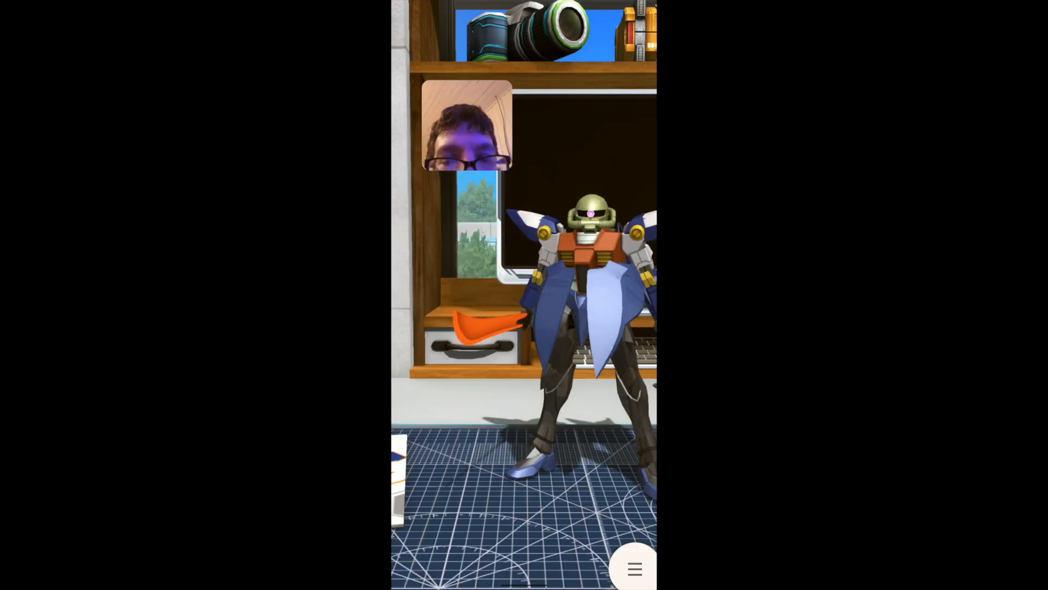
Step: Open Story Missions from the menu and advance to Team_2's sortie confirmation
left_click(633, 567)
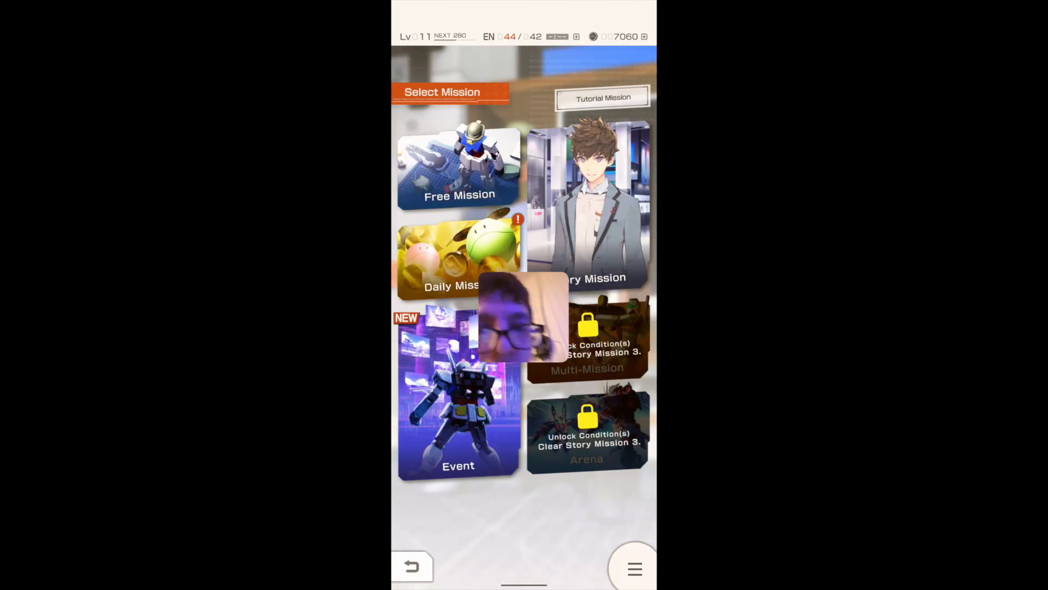
left_click(587, 200)
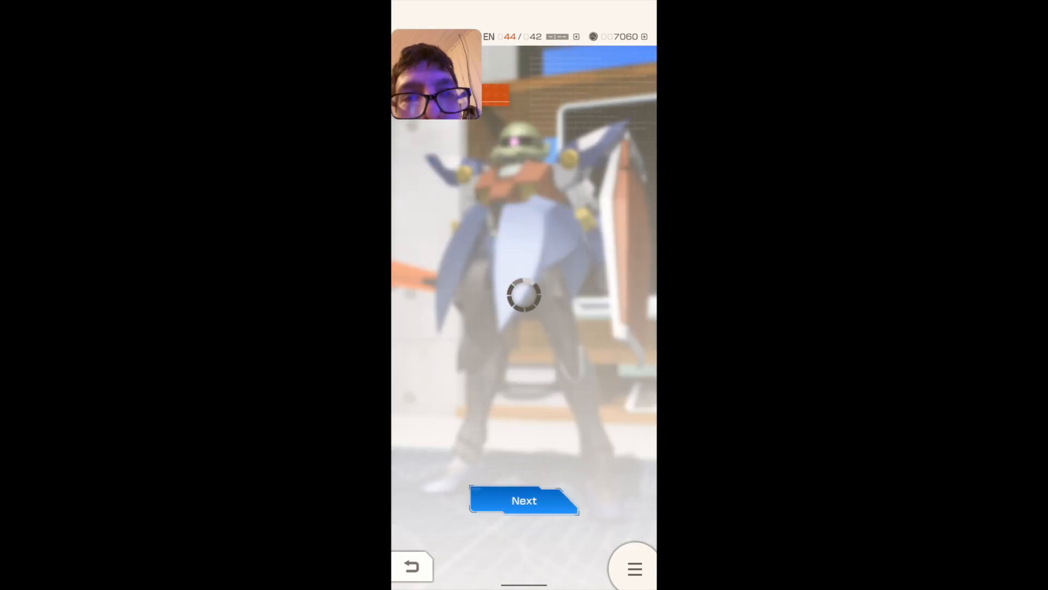
left_click(523, 500)
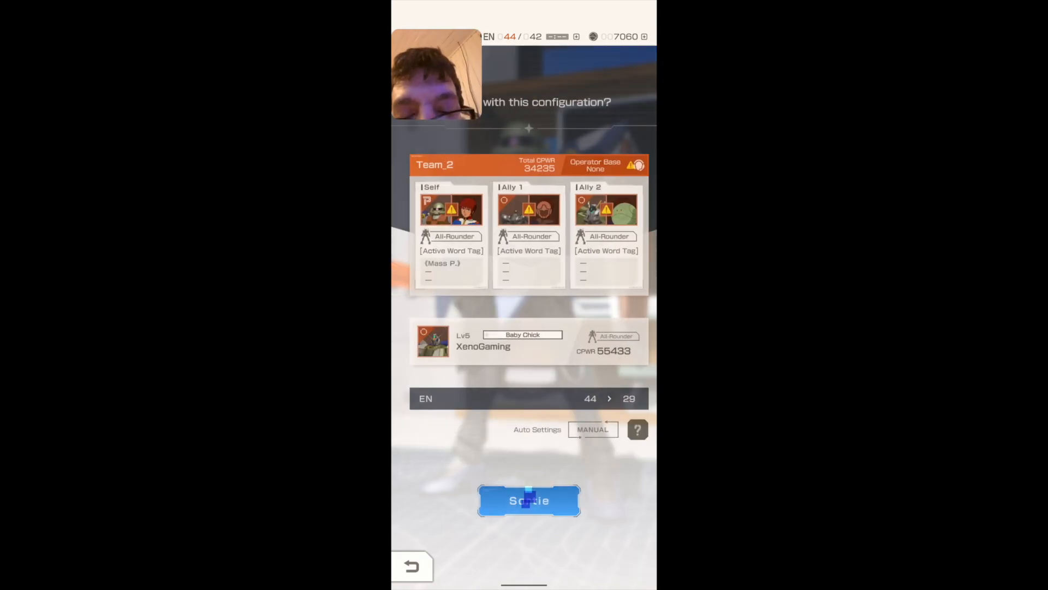
Step: Sortie with Team_2 and play the mission through to the part proficiency results
left_click(528, 500)
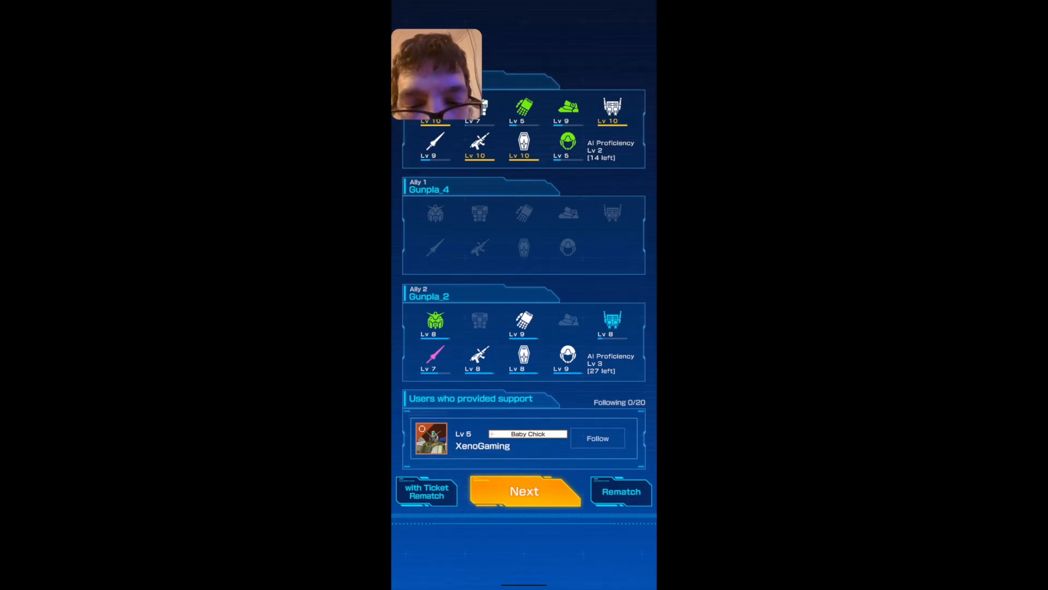
Step: Leave the results for the chapter 1 mission list, with EN at 29
left_click(524, 491)
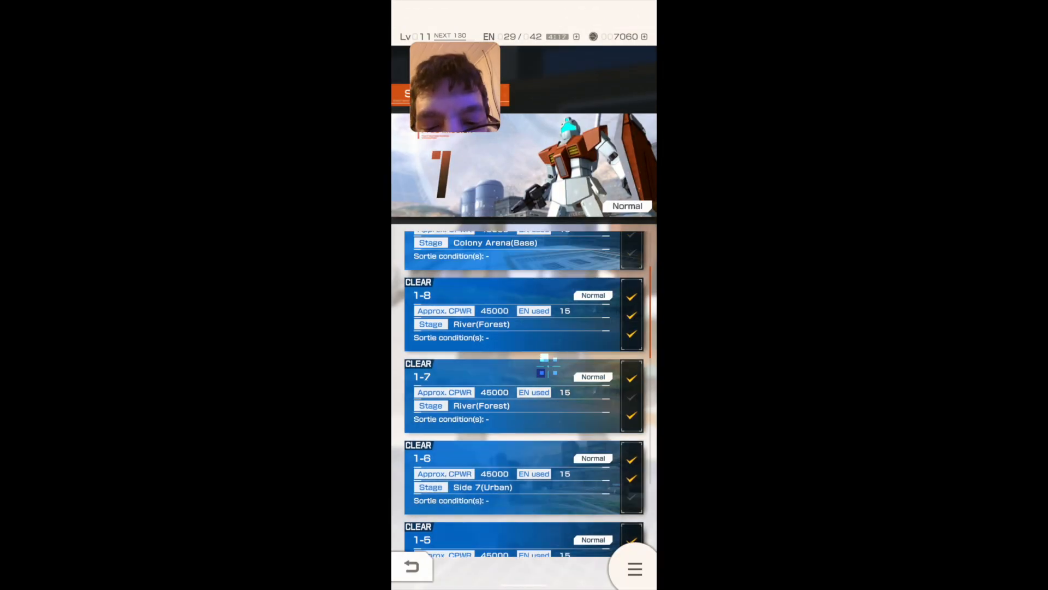
Step: Browse the cleared chapter 1 missions and line up mission 1-10 with Team_2
scroll("down", 3)
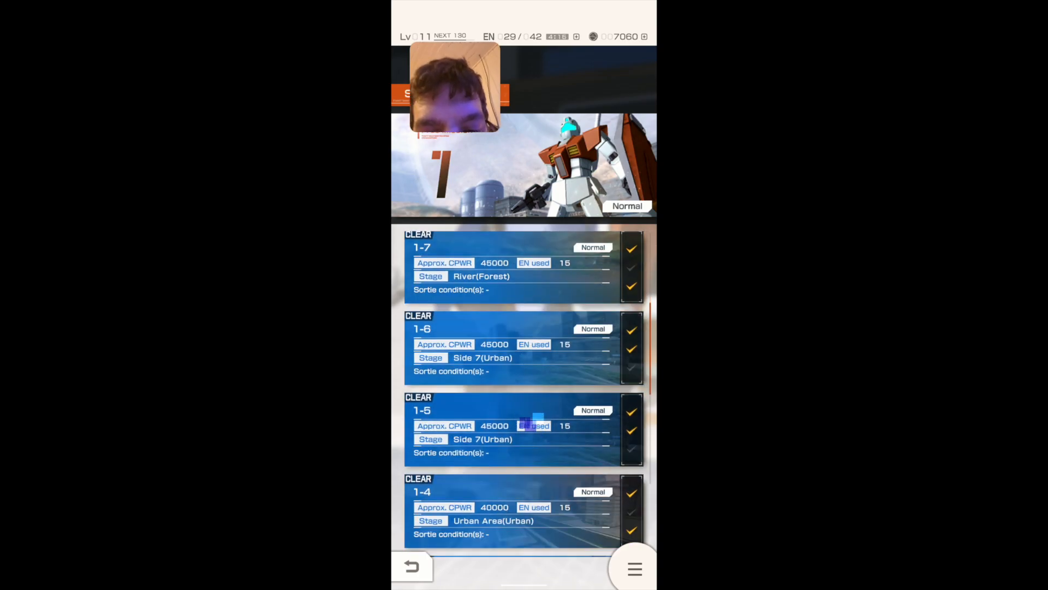
scroll("down", 3)
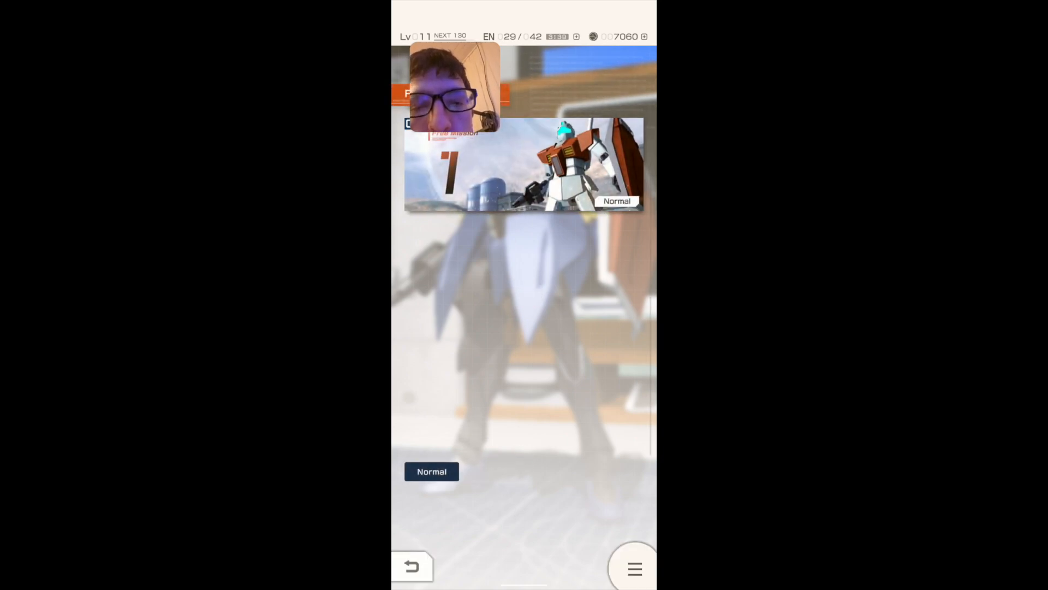
left_click(432, 471)
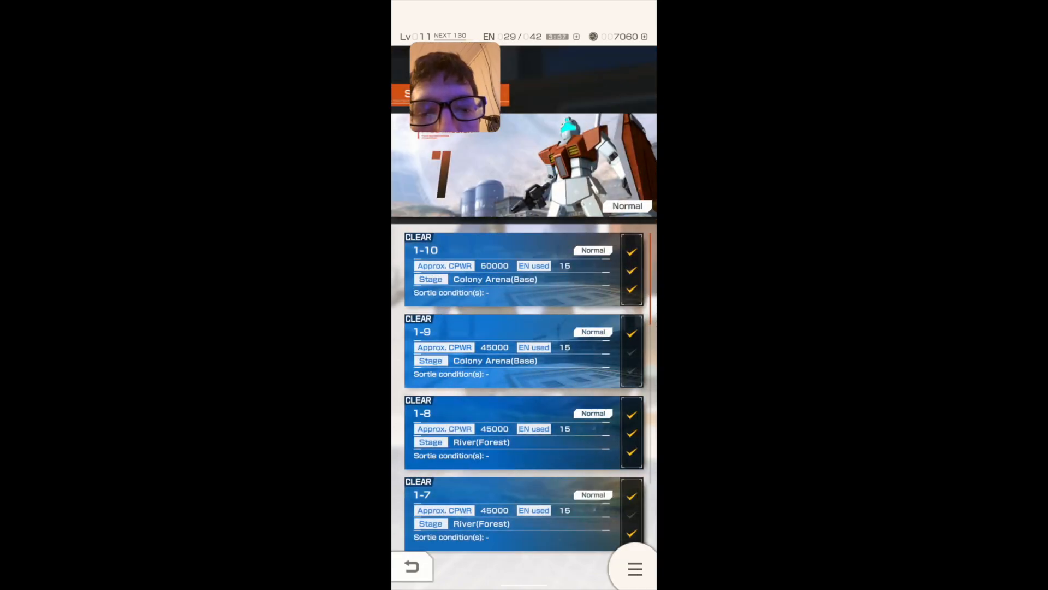
scroll("down", 3)
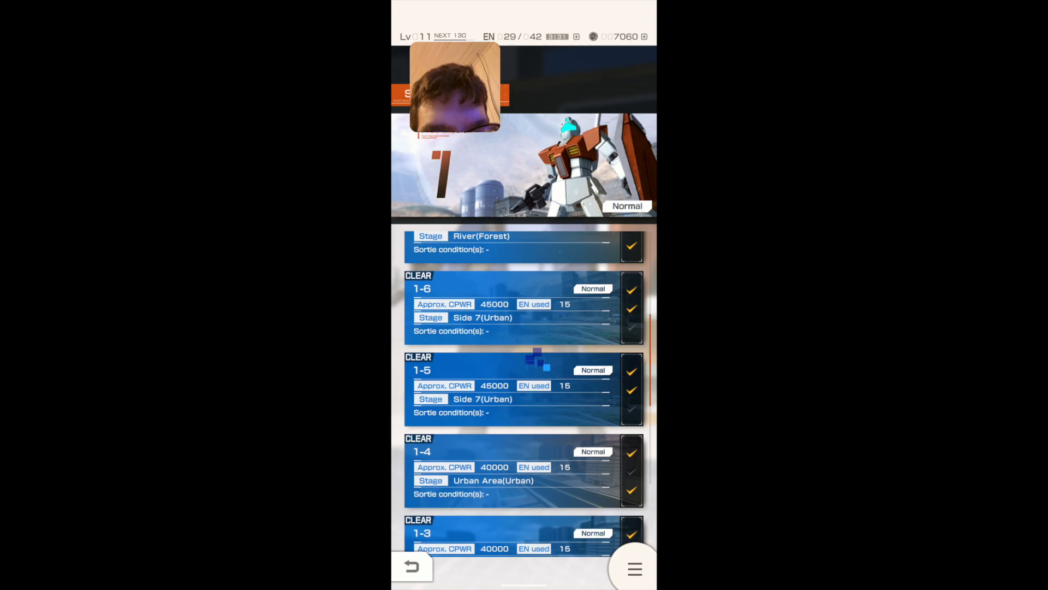
scroll("down", 3)
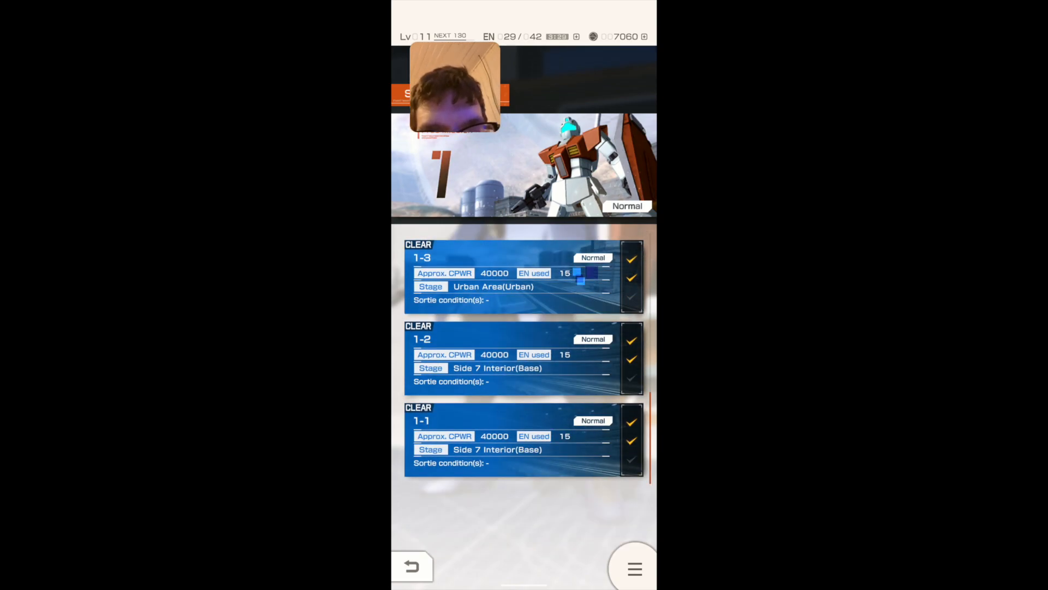
scroll("down", 3)
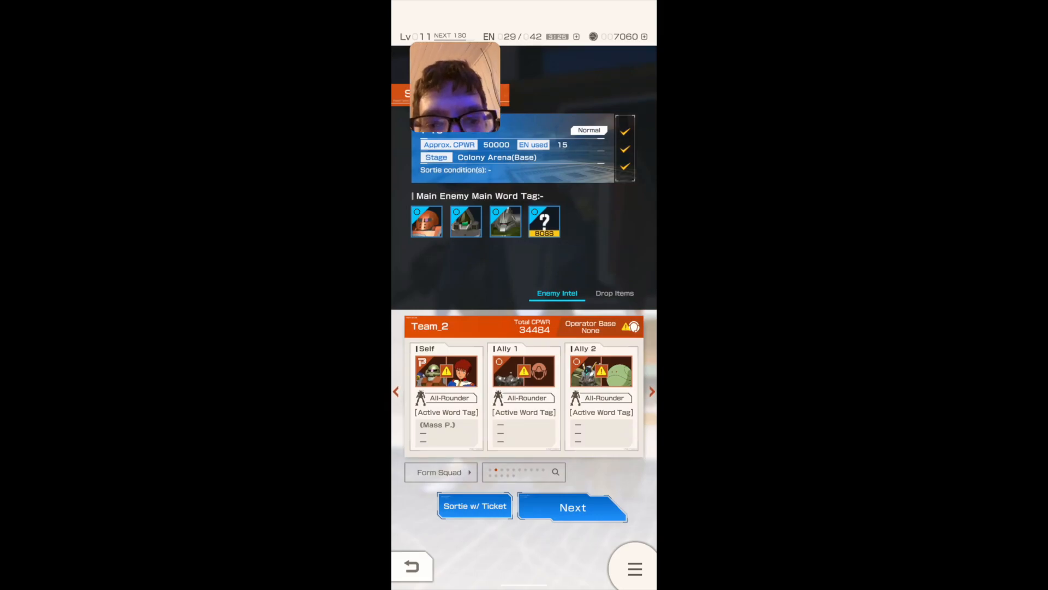
Step: Skip support selection and sortie into mission 1-10 with Team_2, spending 15 EN
left_click(571, 507)
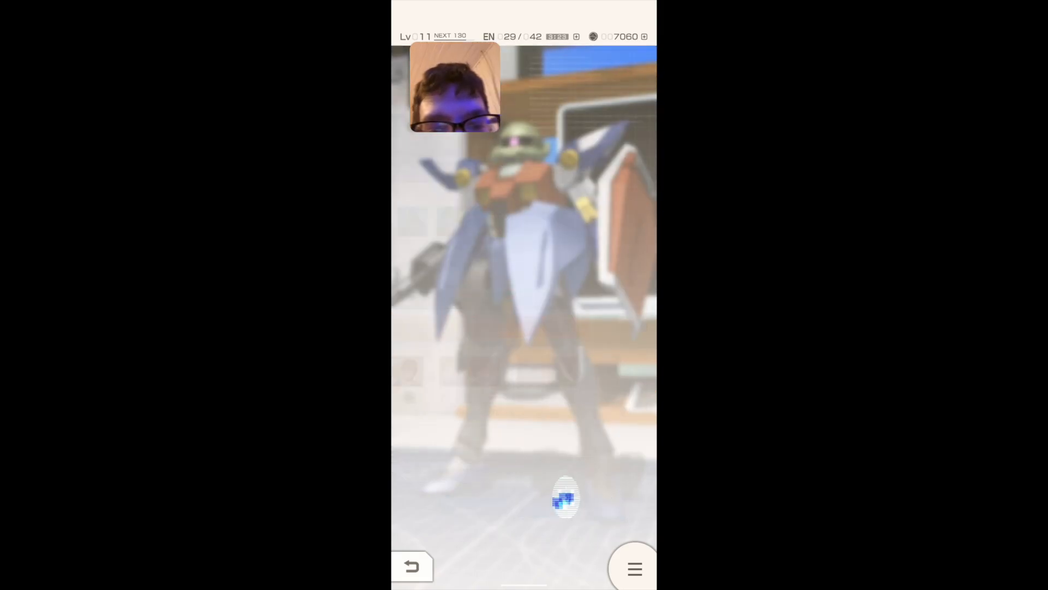
left_click(565, 498)
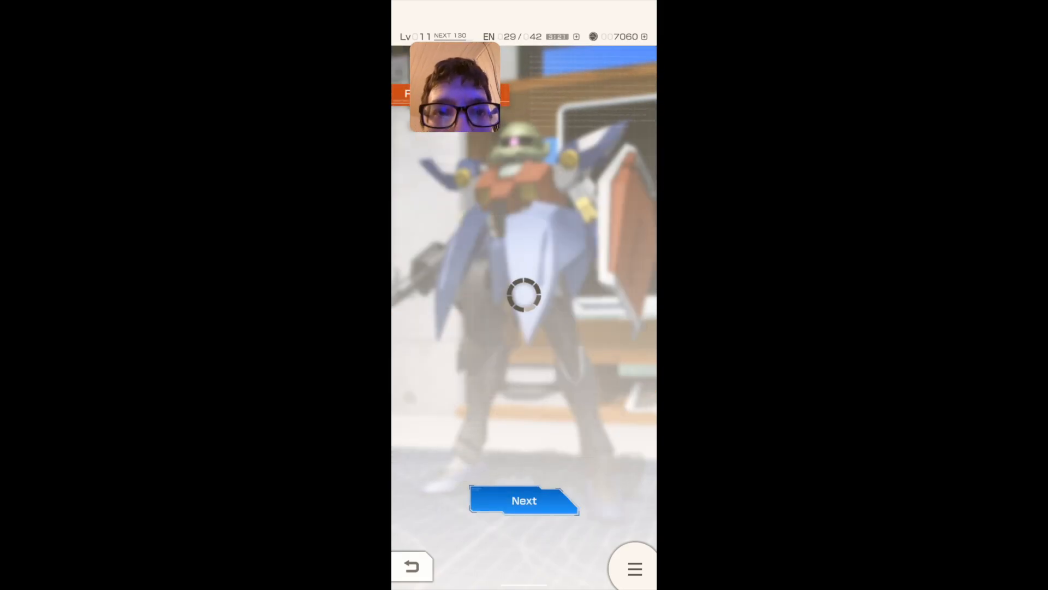
left_click(524, 500)
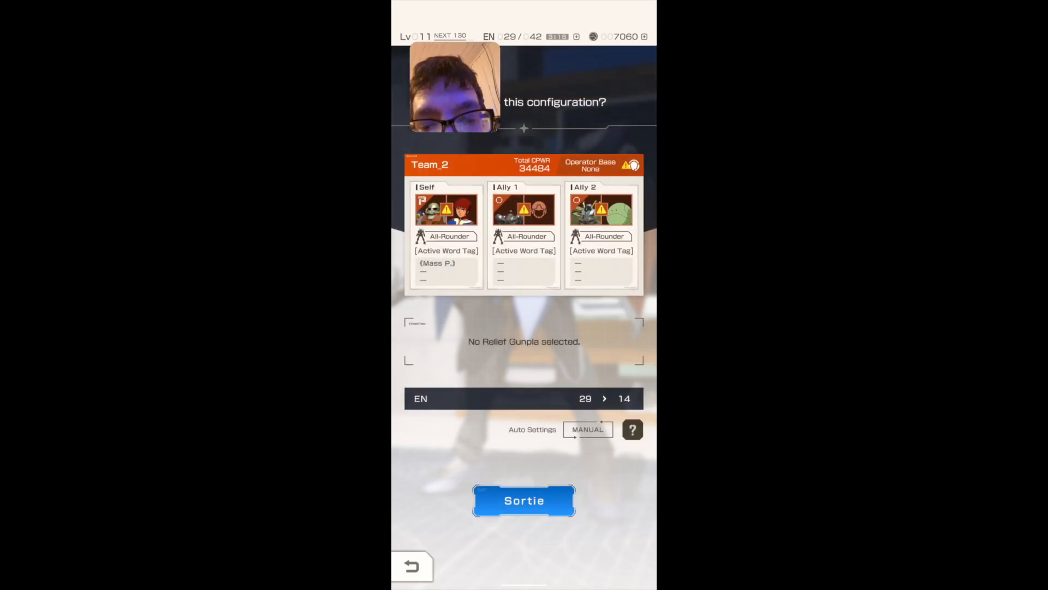
left_click(524, 500)
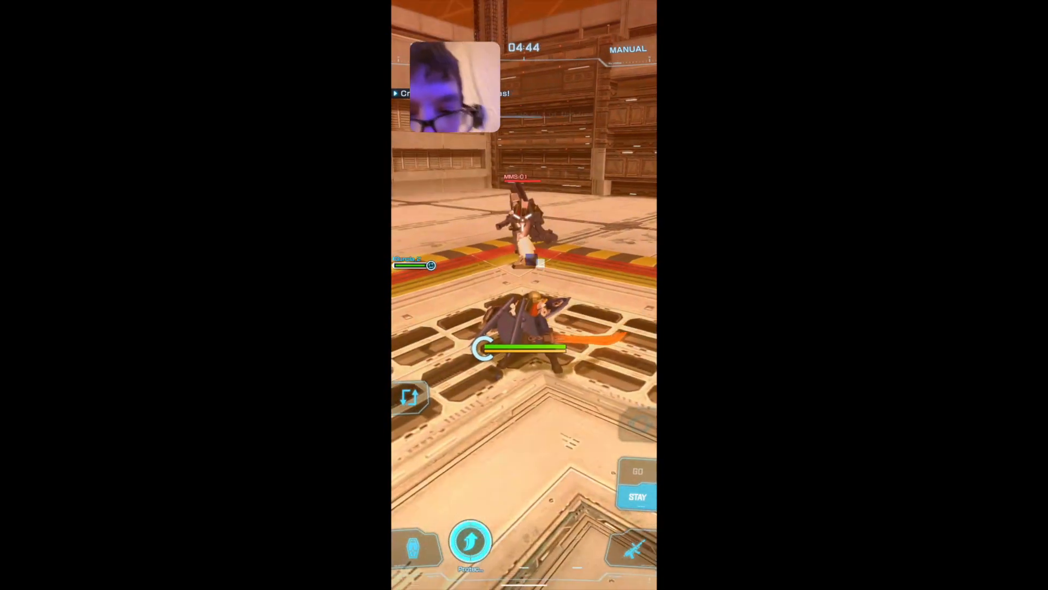
Step: Fight the Colony Arena battle until mission 1-10 clears and the level-up panel appears
left_click(470, 541)
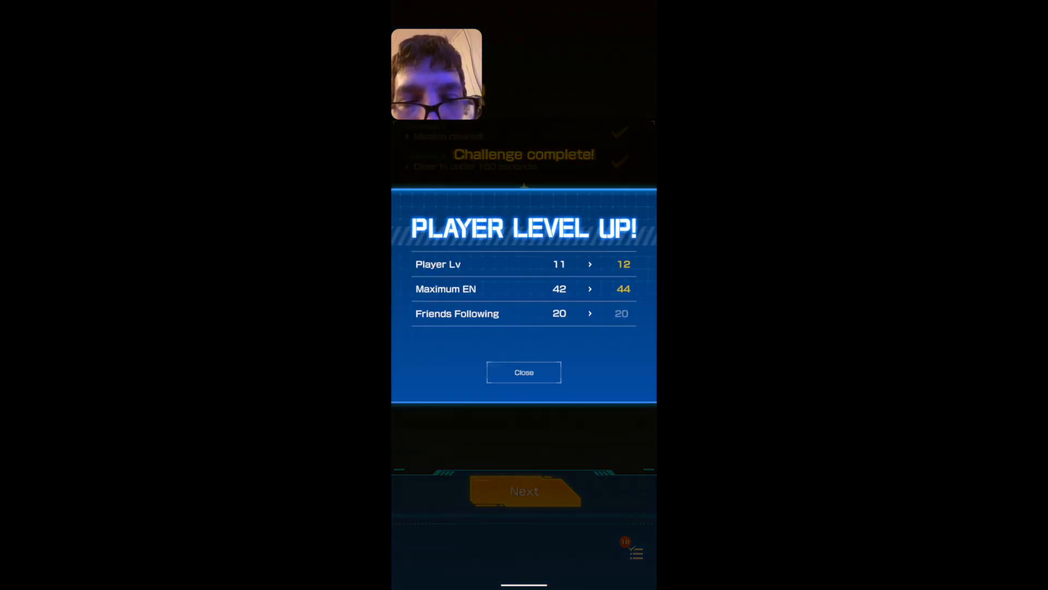
Step: Dismiss the level 12 notice and part results, then line up mission 1-9
left_click(524, 373)
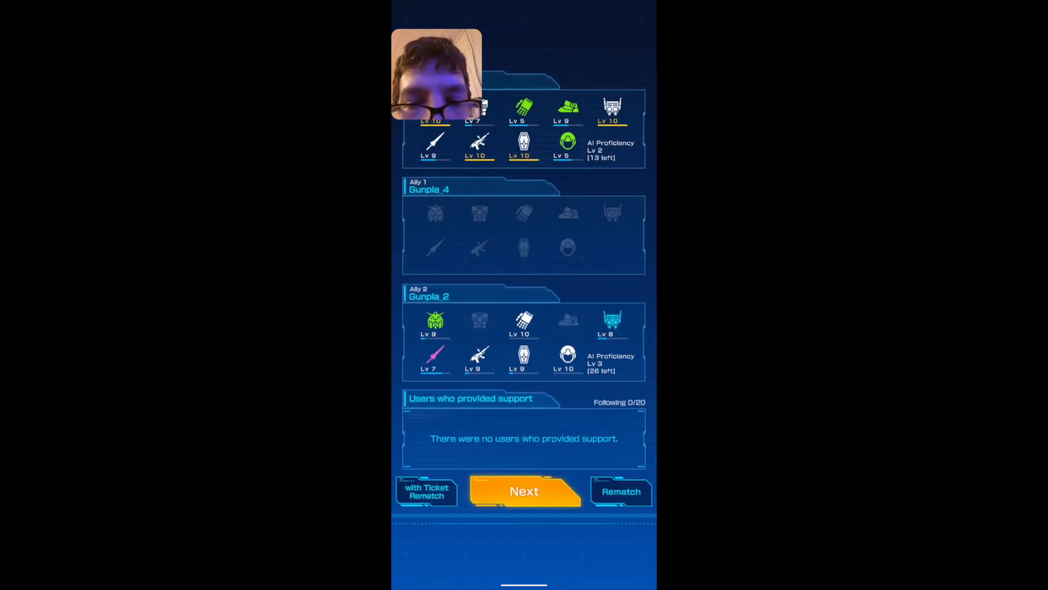
left_click(524, 491)
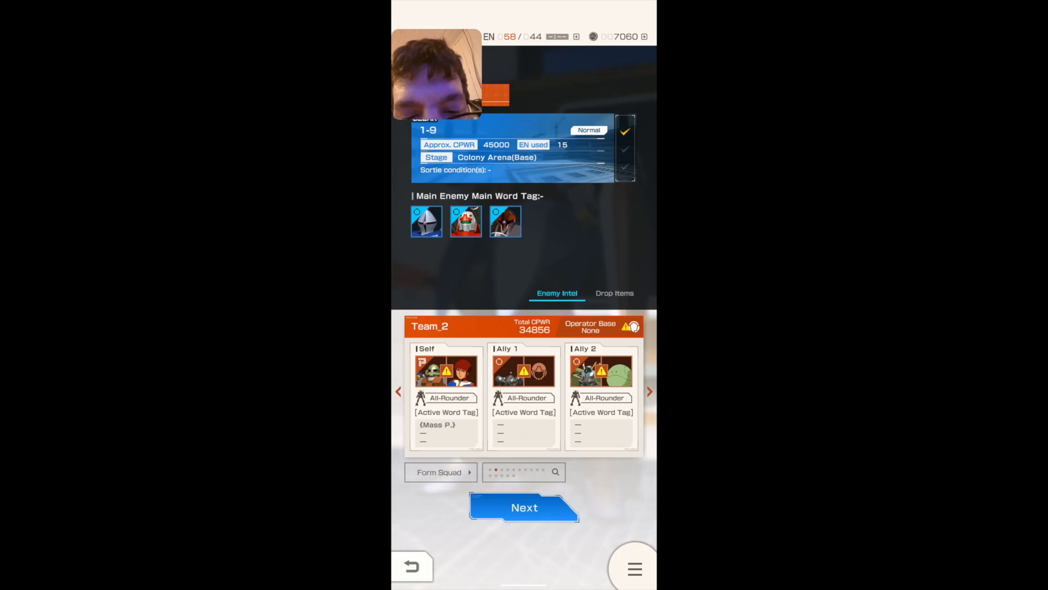
Step: Advance mission 1-9 to sortie confirmation with a level 157 support player
left_click(524, 507)
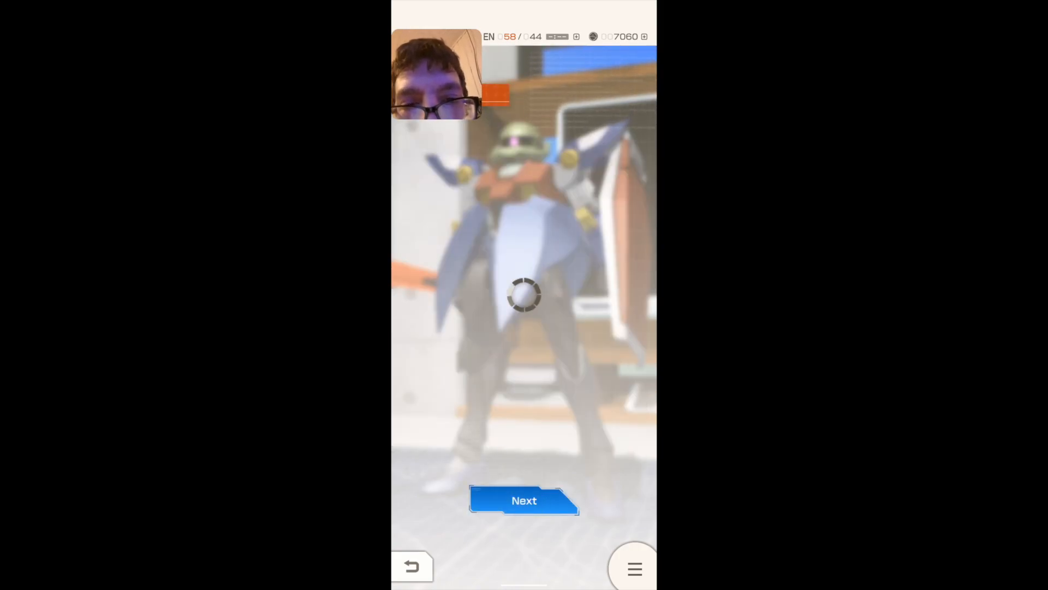
left_click(524, 500)
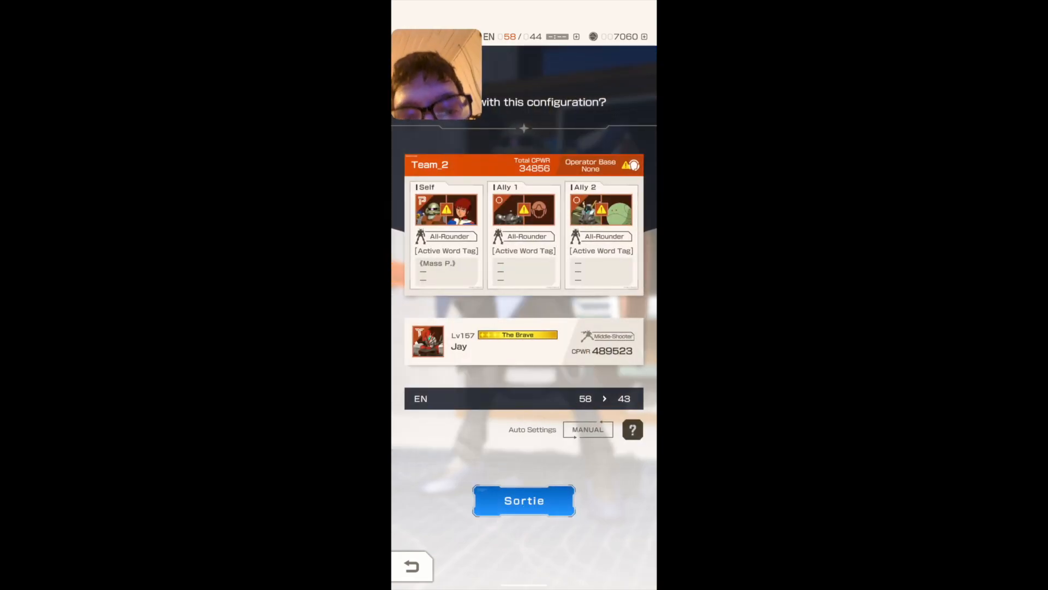
Step: Sortie and clear mission 1-9, meeting two of three challenges
left_click(524, 500)
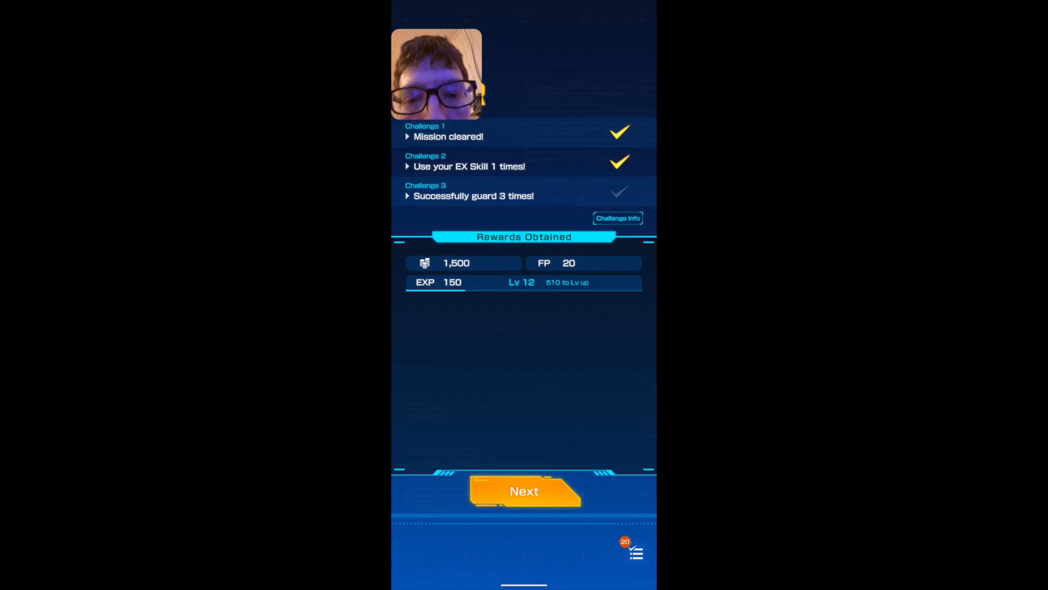
Step: Skip past the 1-9 rewards and part results, then line up mission 1-1
left_click(524, 490)
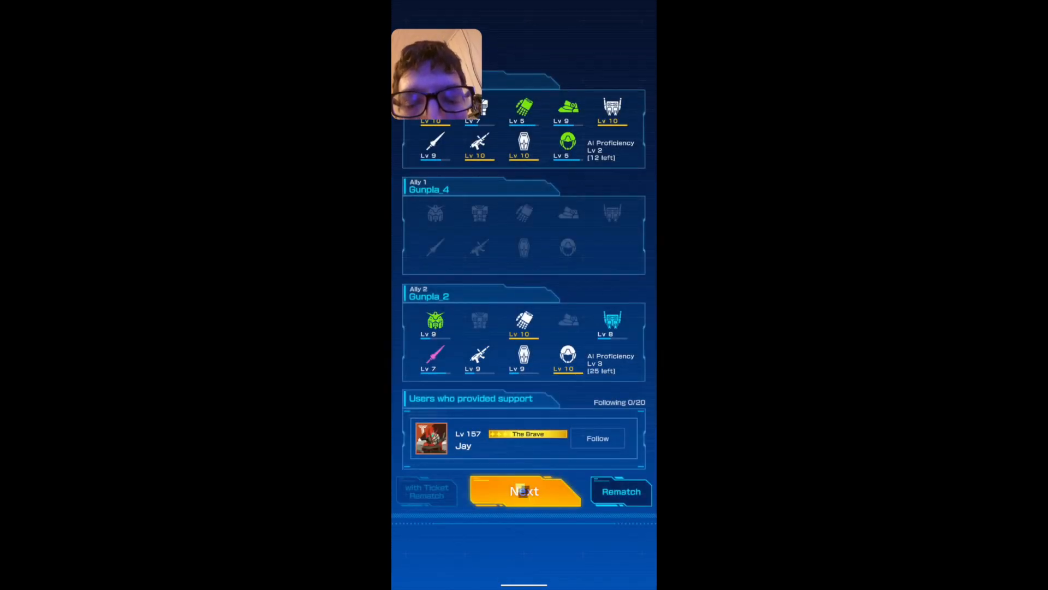
left_click(524, 491)
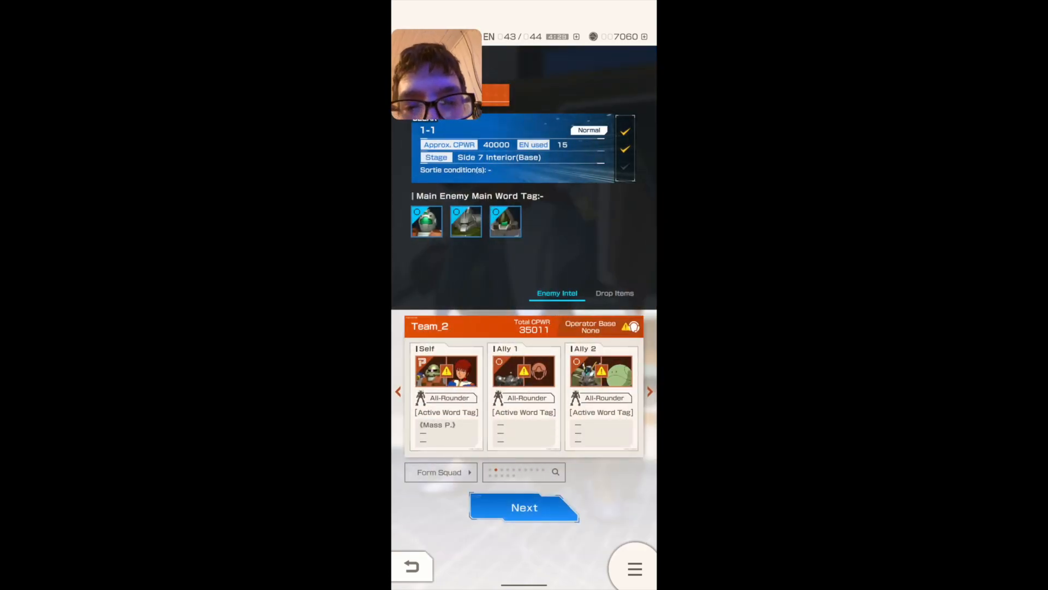
Step: Launch mission 1-1 with Team_2 and a level 44 supporter, EN 43 to 28
left_click(524, 506)
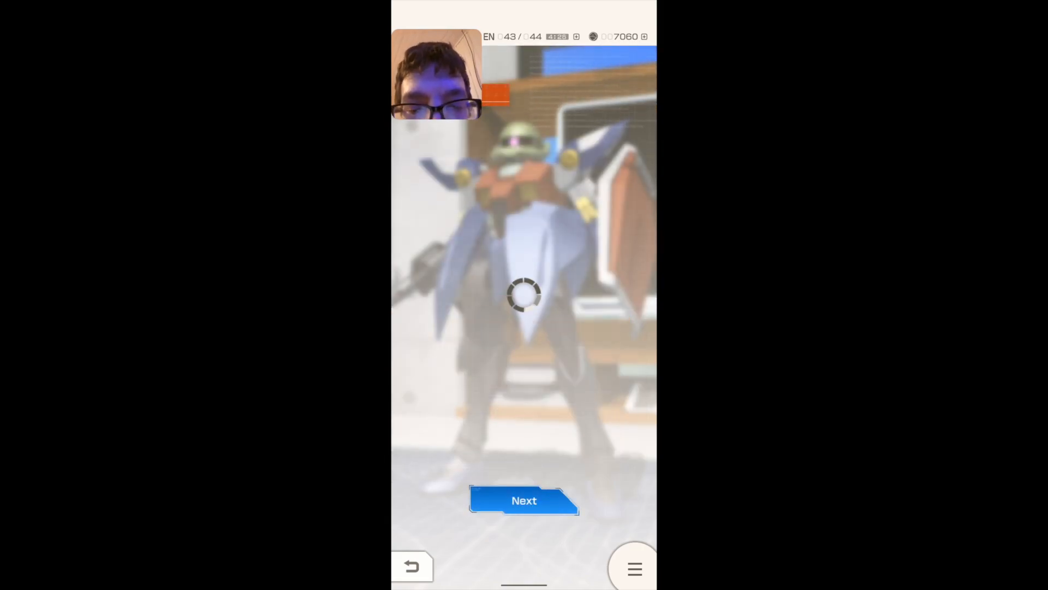
left_click(523, 501)
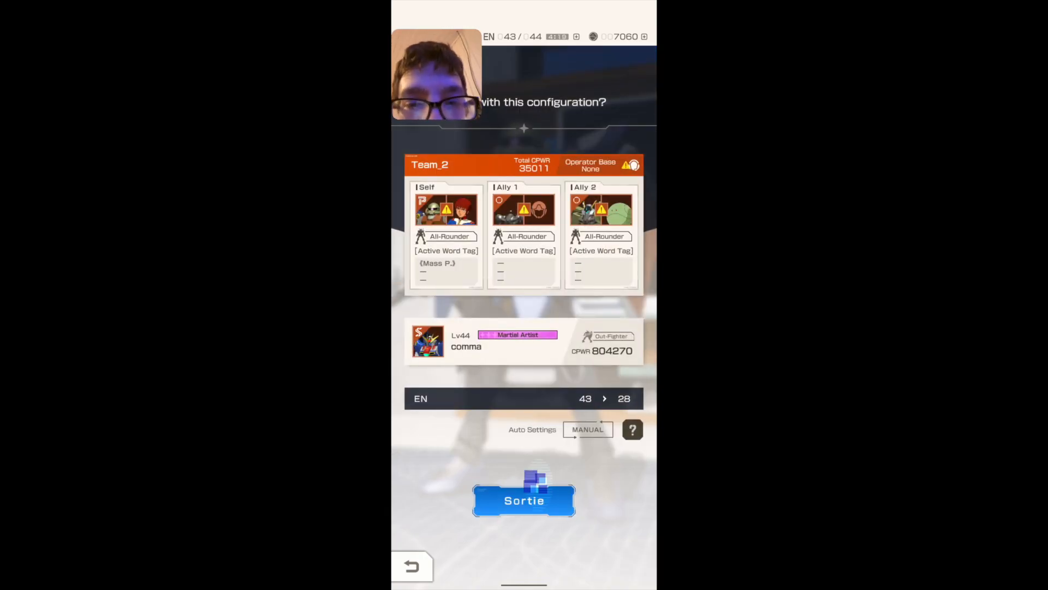
left_click(523, 500)
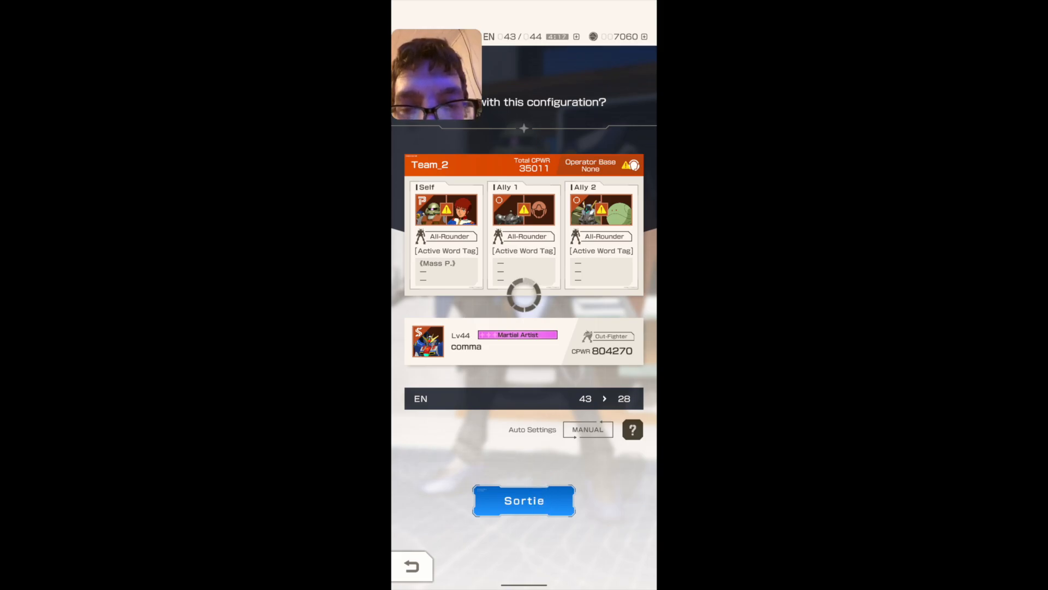
Step: Play mission 1-1 through to the Rewards Obtained screen, earning 1,500 currency, 20 FP and 150 EXP
left_click(523, 500)
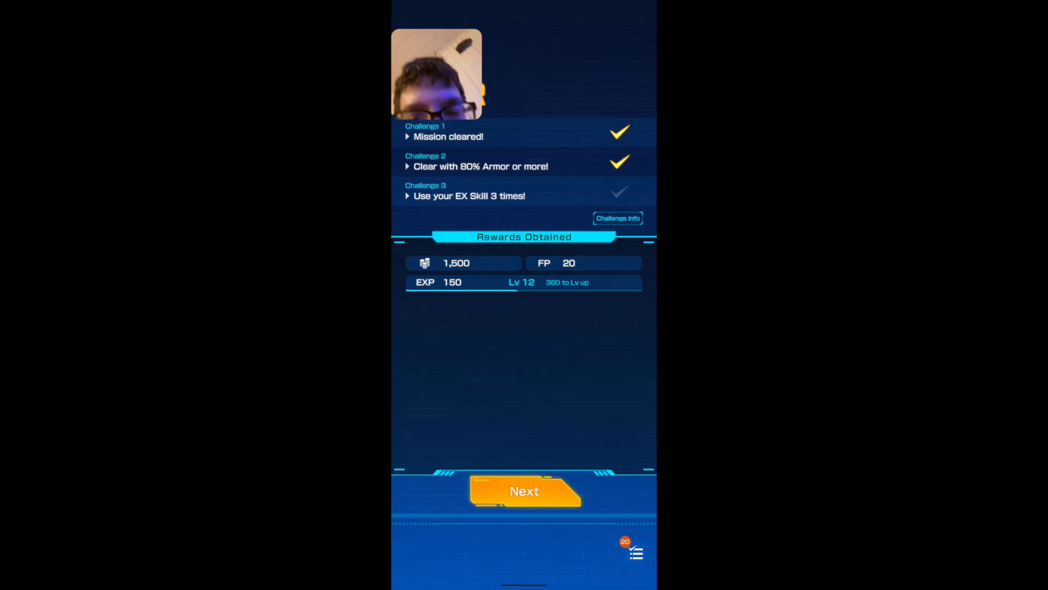
Step: Dismiss the 1-1 rewards, follow the level 44 supporter, and rematch mission 1-8 with Team_2
left_click(524, 491)
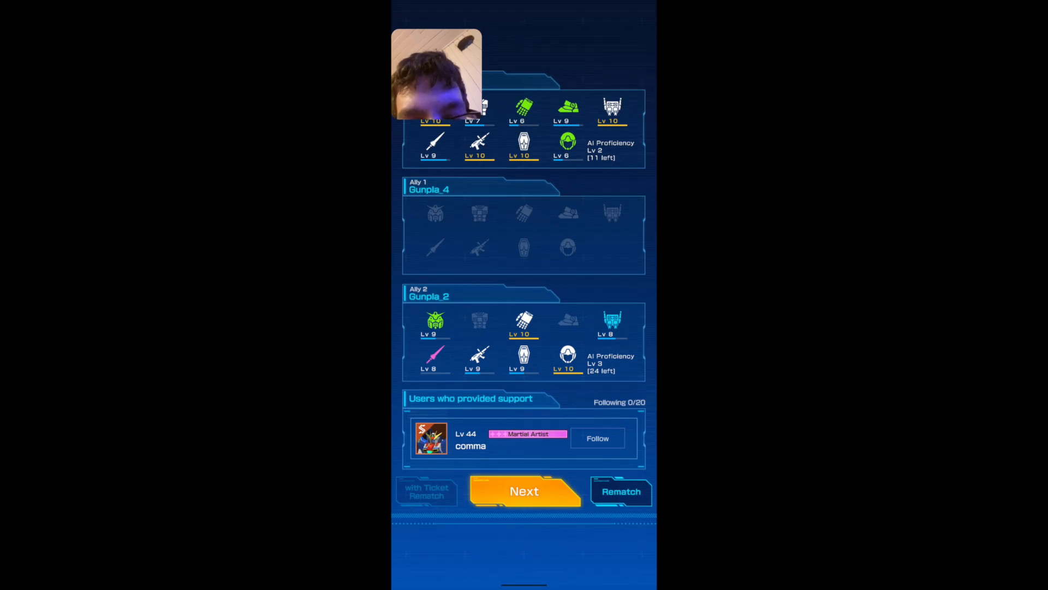
left_click(596, 438)
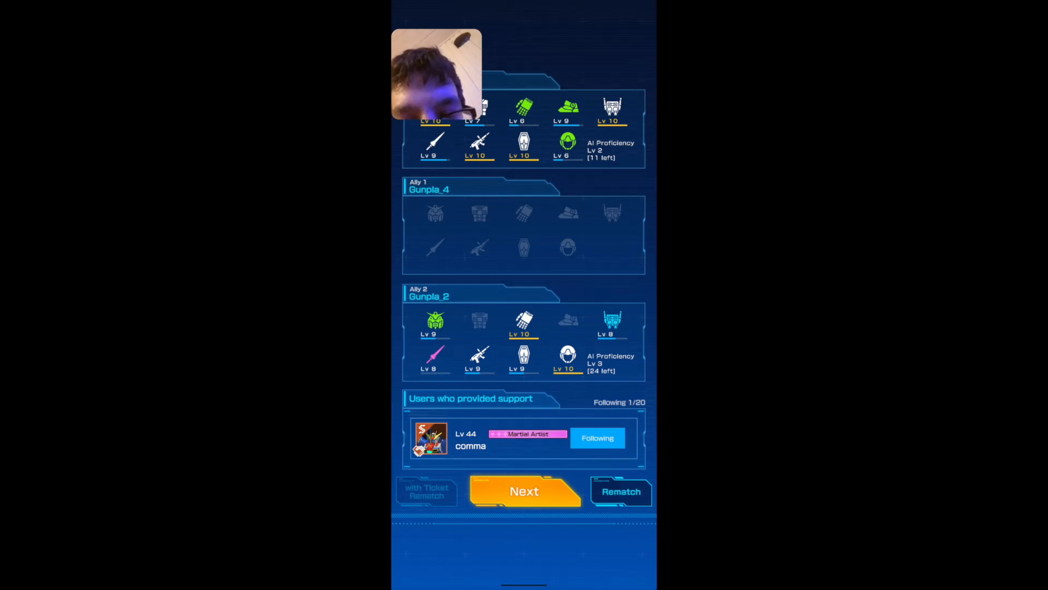
left_click(524, 491)
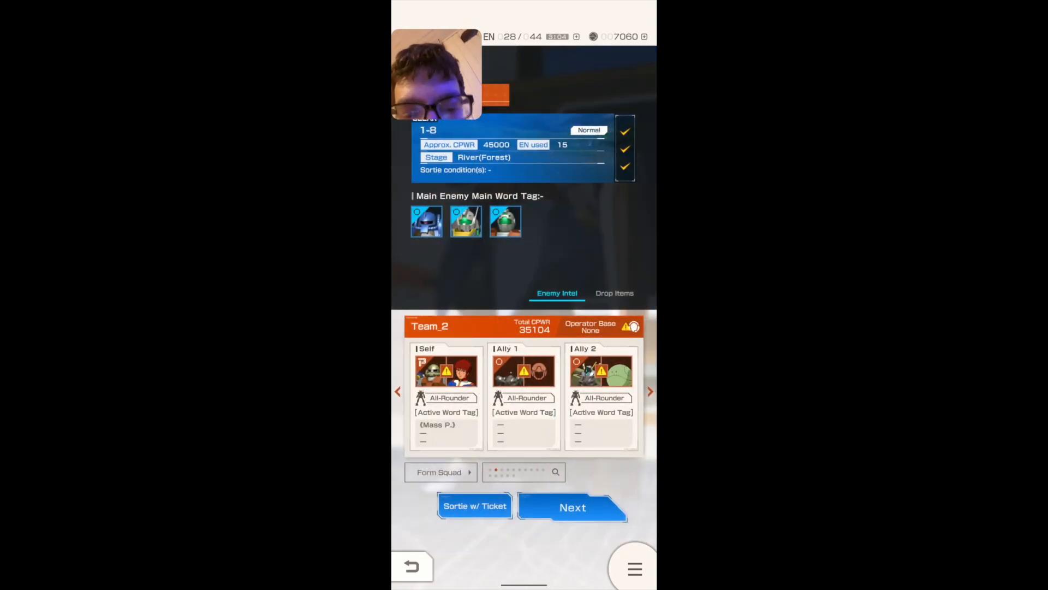
Step: Pick a support player and sortie Team_2 into mission 1-8, spending 15 EN, then play to results
left_click(572, 507)
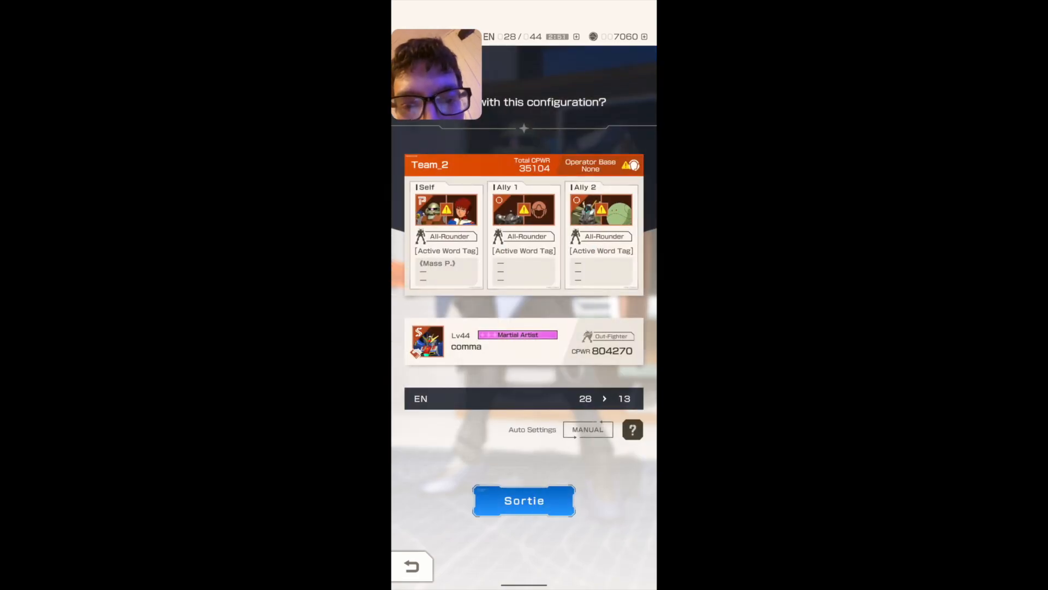
left_click(524, 500)
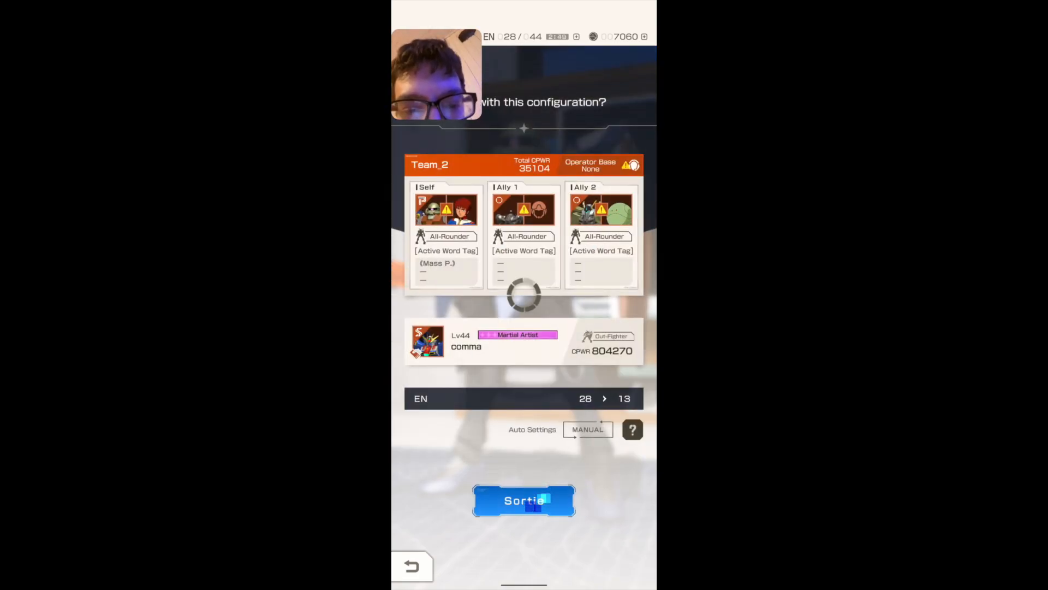
left_click(524, 500)
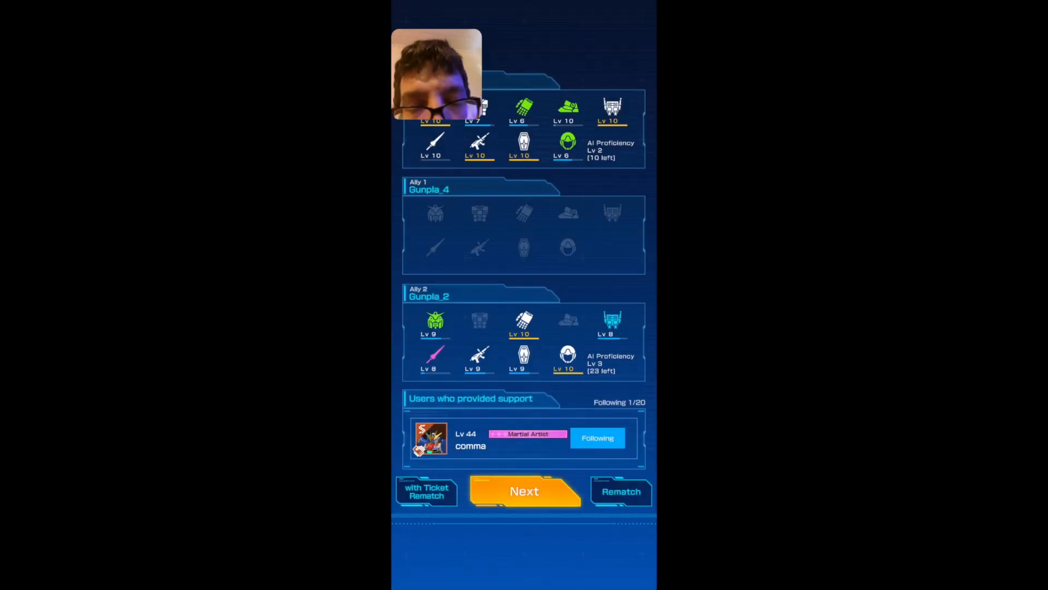
Step: Rematch mission 1-8 from the results screen, returning to the mission screen with 13 EN
left_click(524, 490)
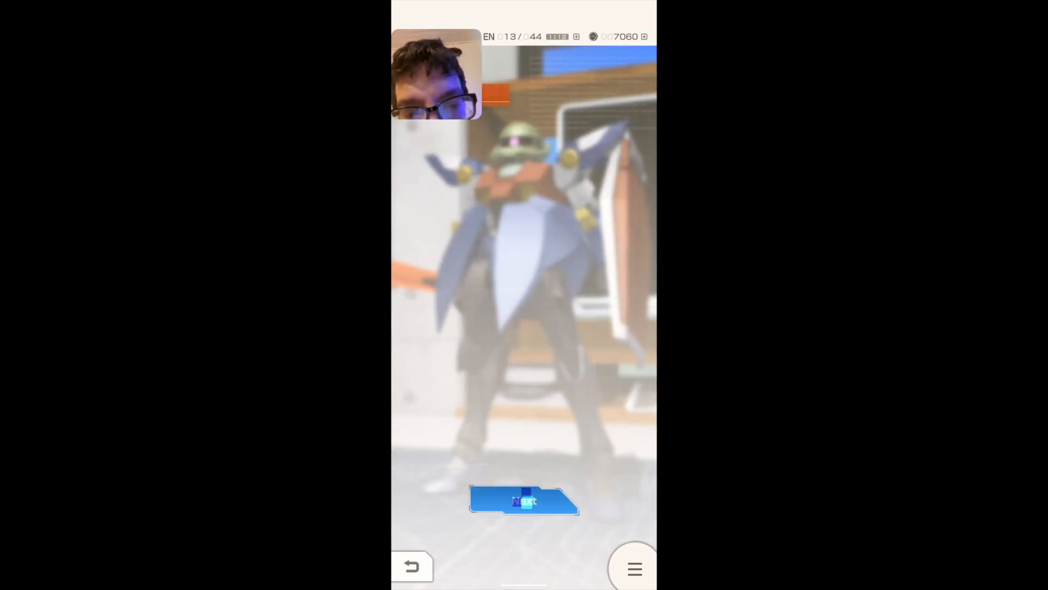
Step: Continue with the chosen supporter and bring up the EN Recovery dialog at 13 EN
left_click(523, 500)
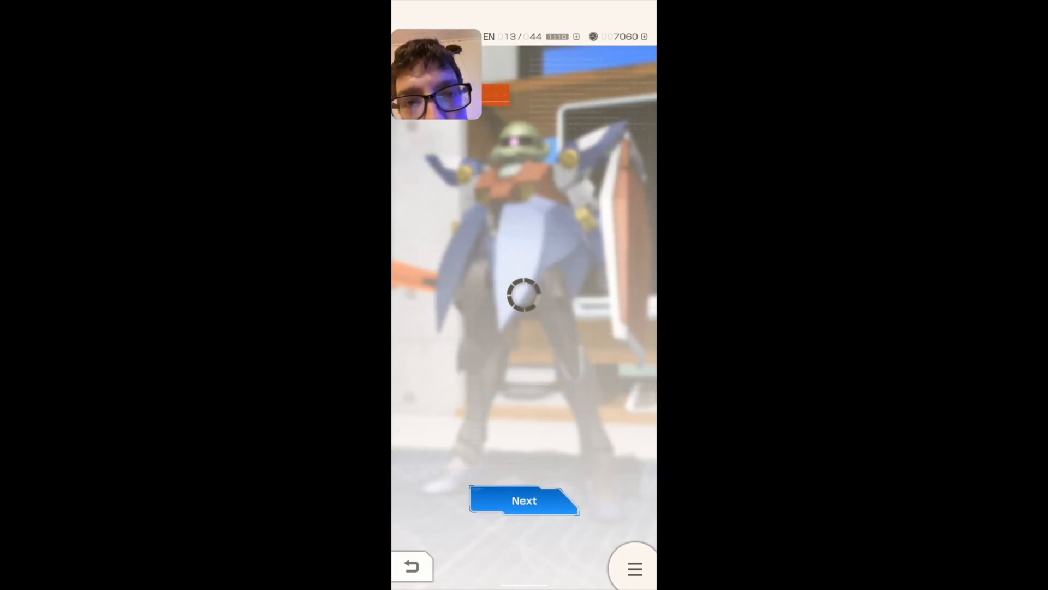
left_click(524, 500)
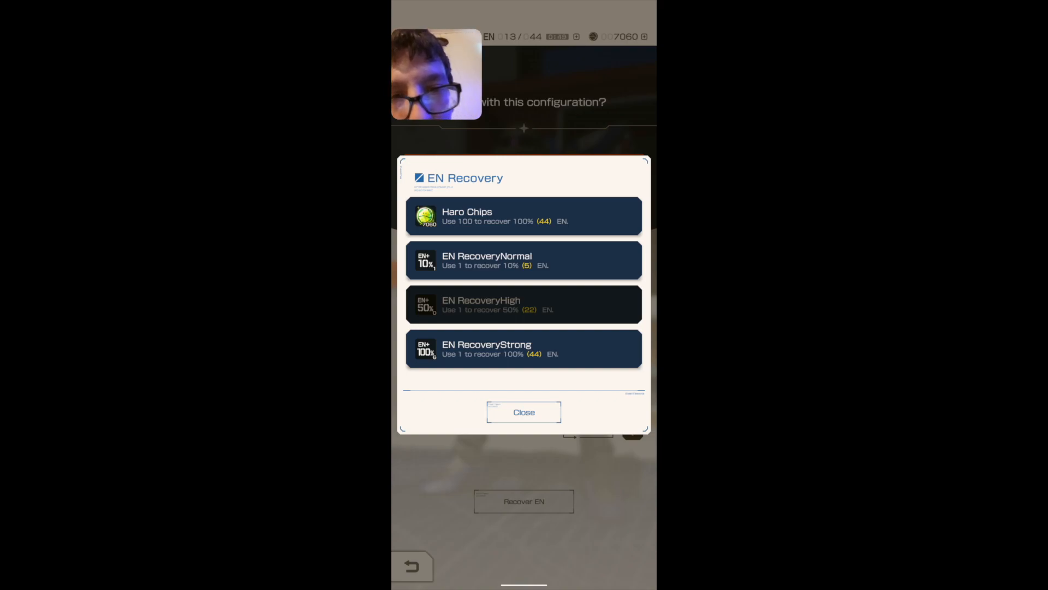
Step: Spend 100 Haro Chips to recover EN to 57 and close the confirmation
left_click(524, 217)
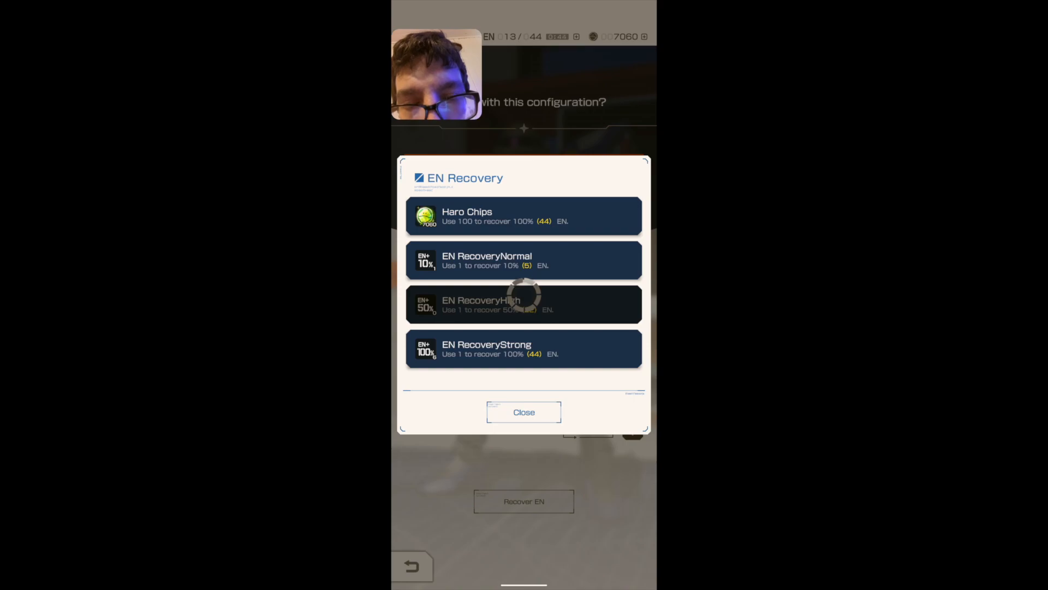
left_click(524, 304)
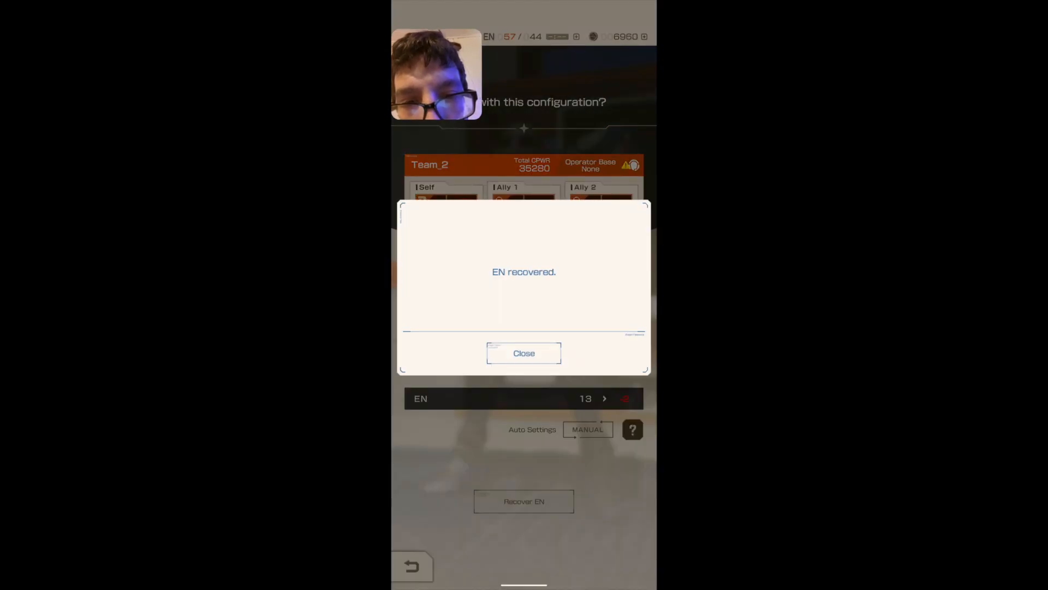
left_click(524, 353)
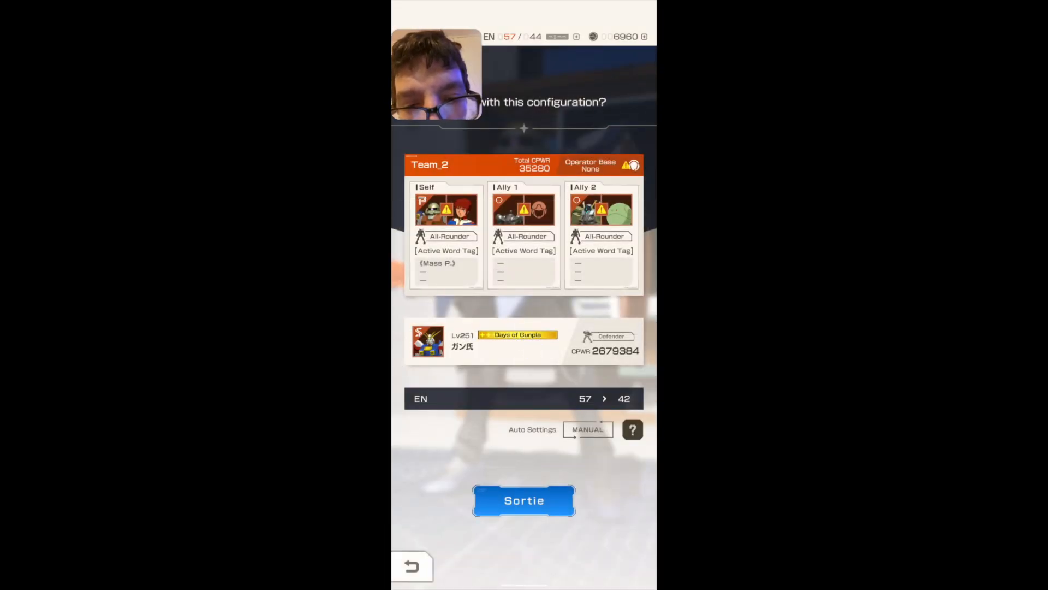
left_click(524, 500)
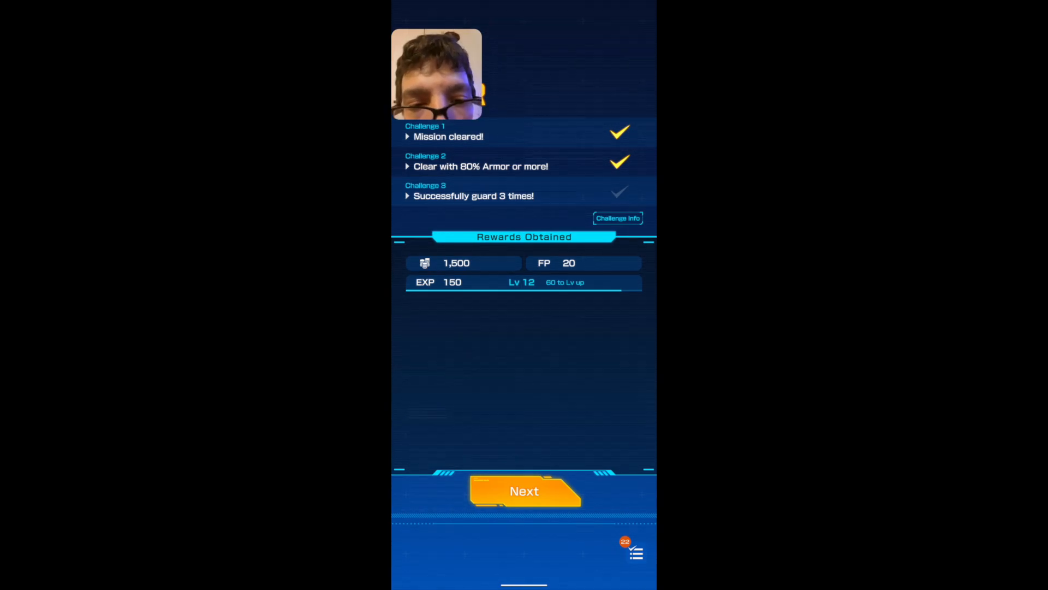
Step: Skip past the rewards summary and rematch mission 1-8 (River Forest) with Team_2
left_click(524, 491)
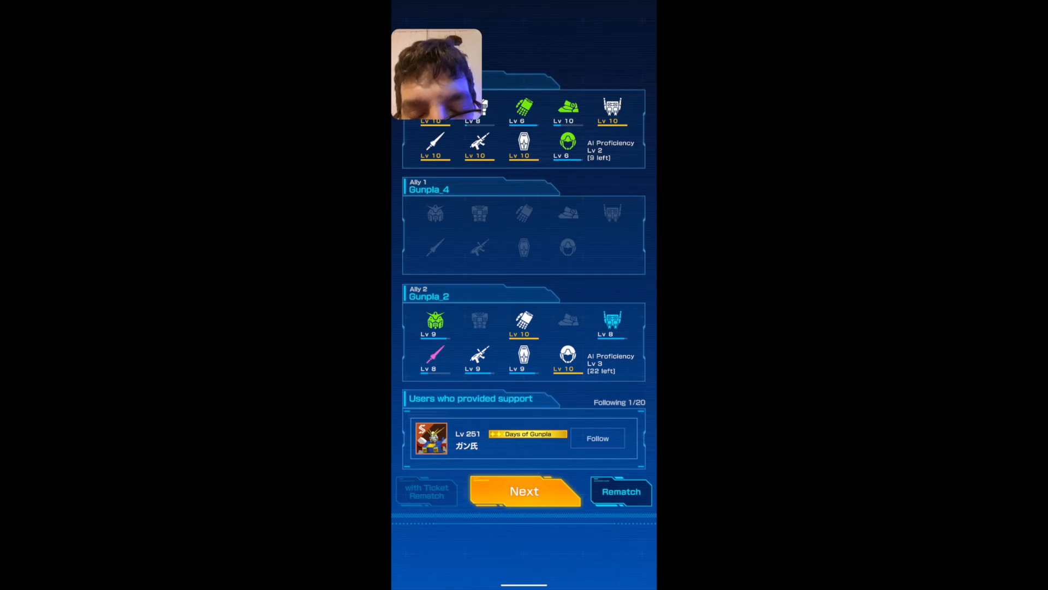
left_click(525, 490)
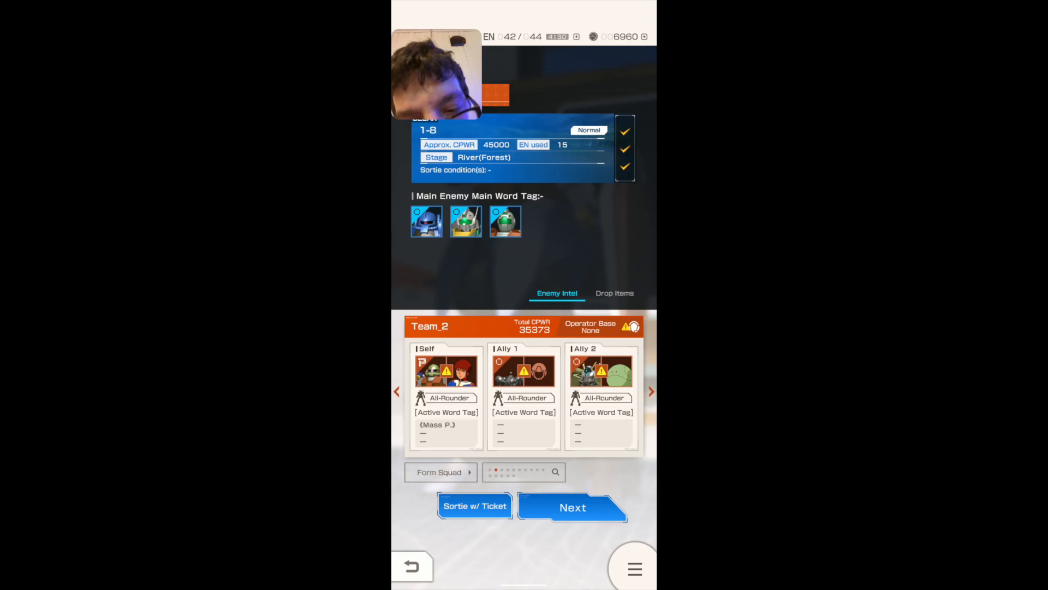
Step: Choose the first listed support player and sortie into mission 1-8 until it loads
left_click(572, 506)
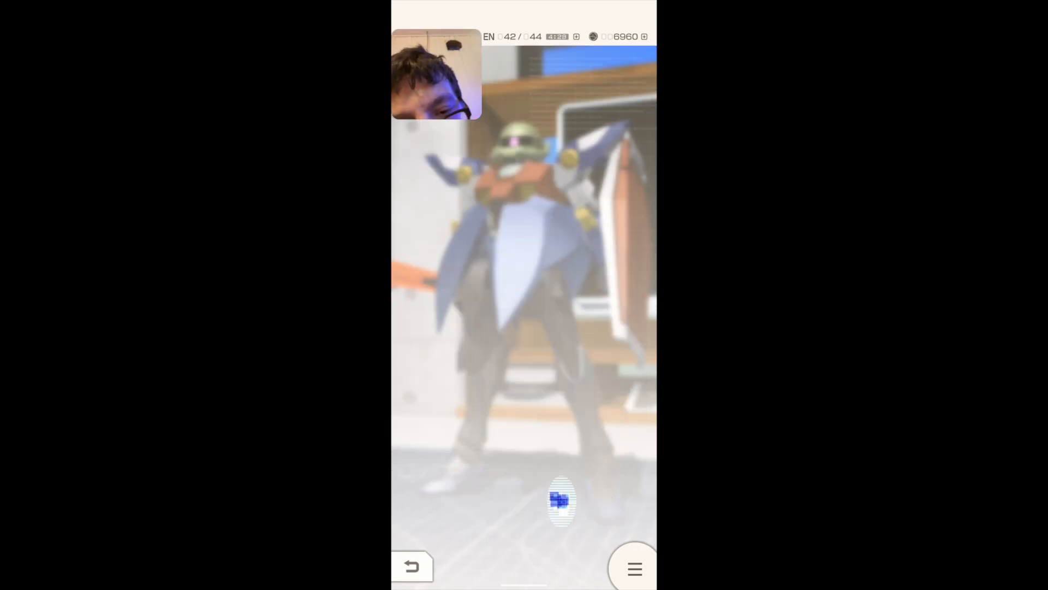
left_click(561, 500)
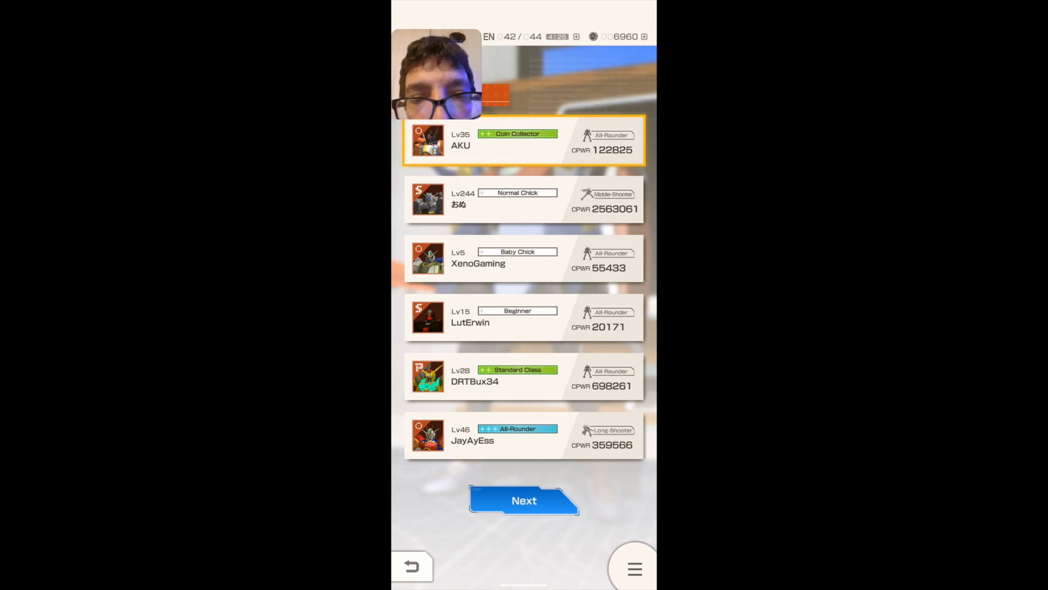
left_click(523, 500)
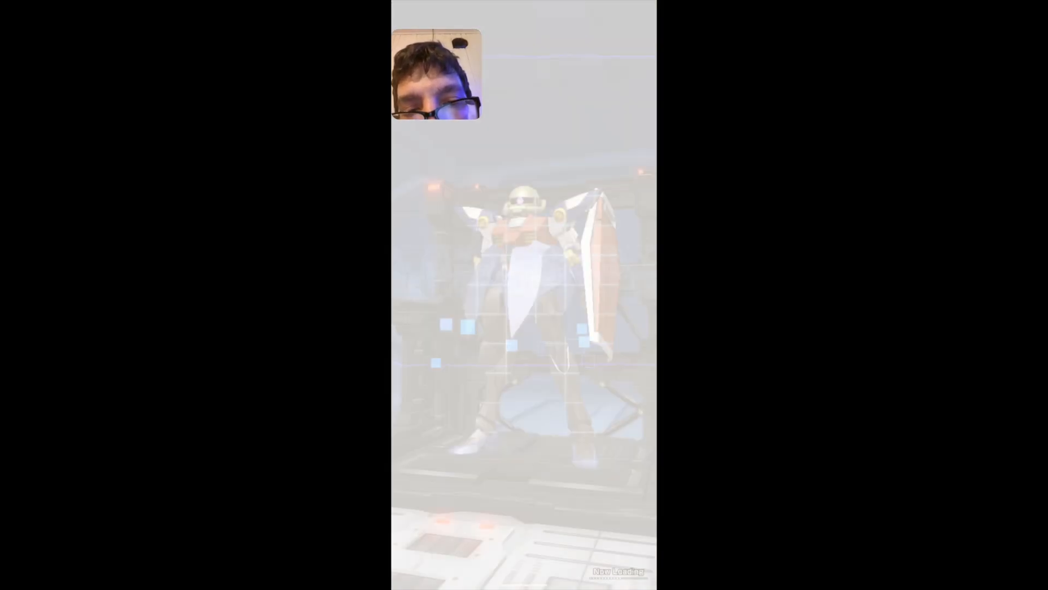